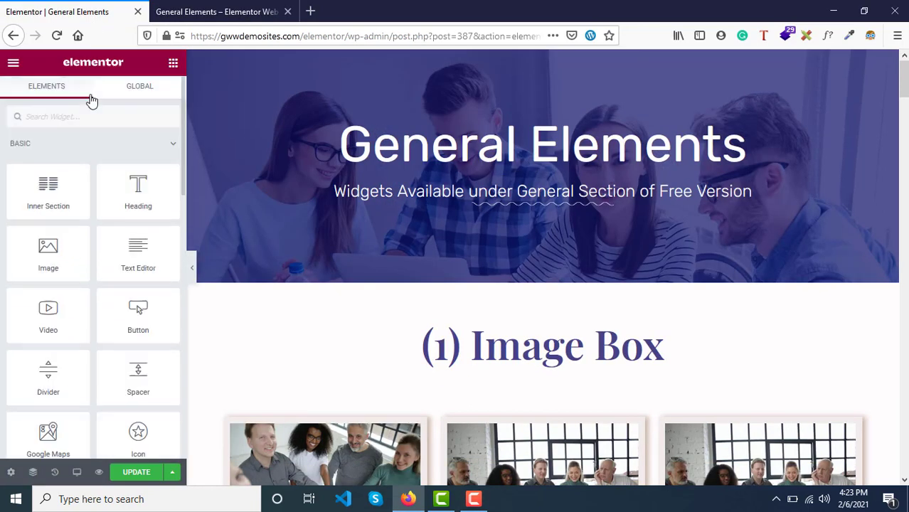
pyautogui.moveTo(85, 171)
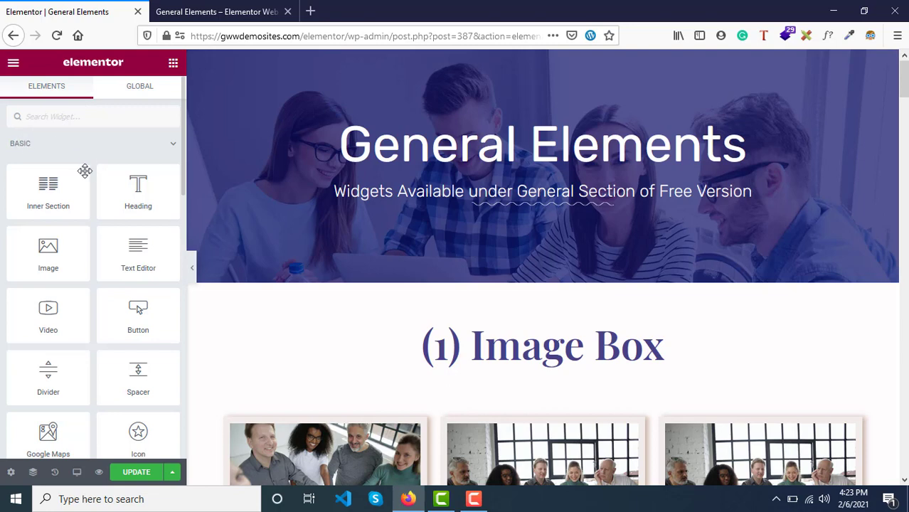
# Scroll through the Elements panel's widget lists to browse the General category widgets.
pyautogui.scroll(-3)
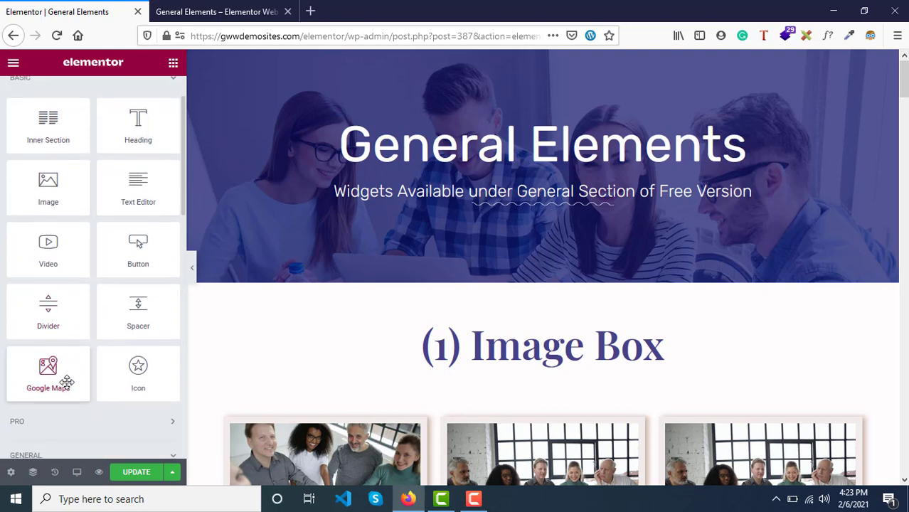
pyautogui.scroll(3)
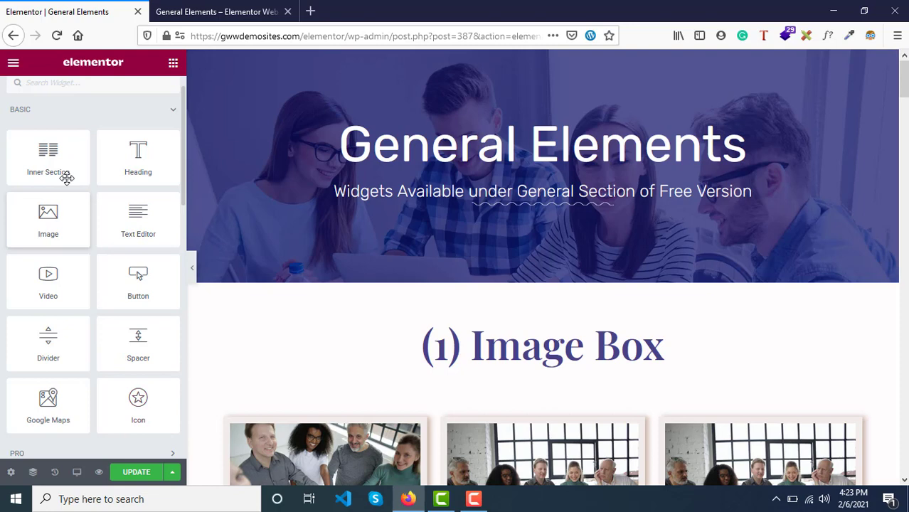
pyautogui.moveTo(138, 281)
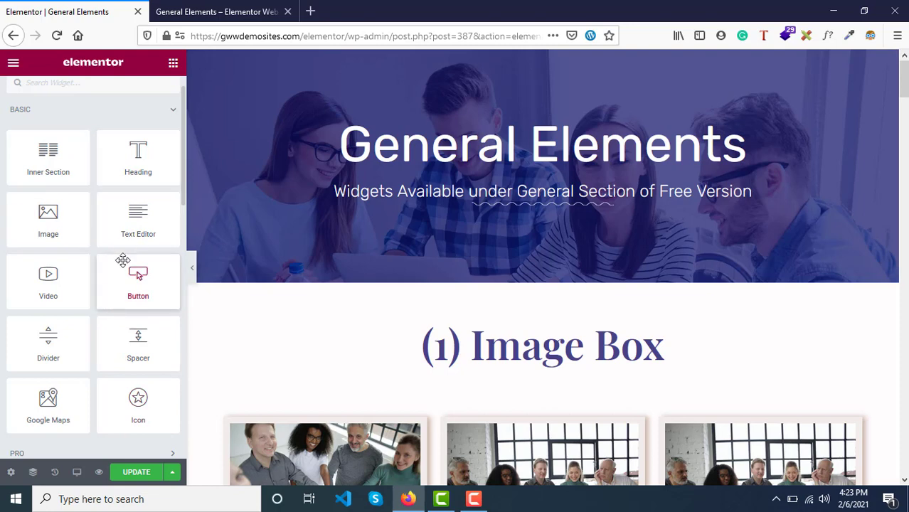
pyautogui.moveTo(151, 118)
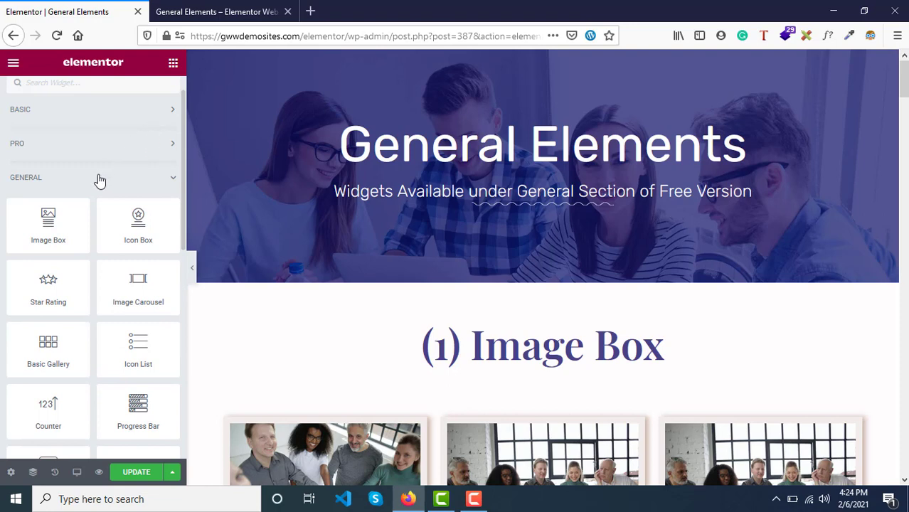
pyautogui.moveTo(32, 189)
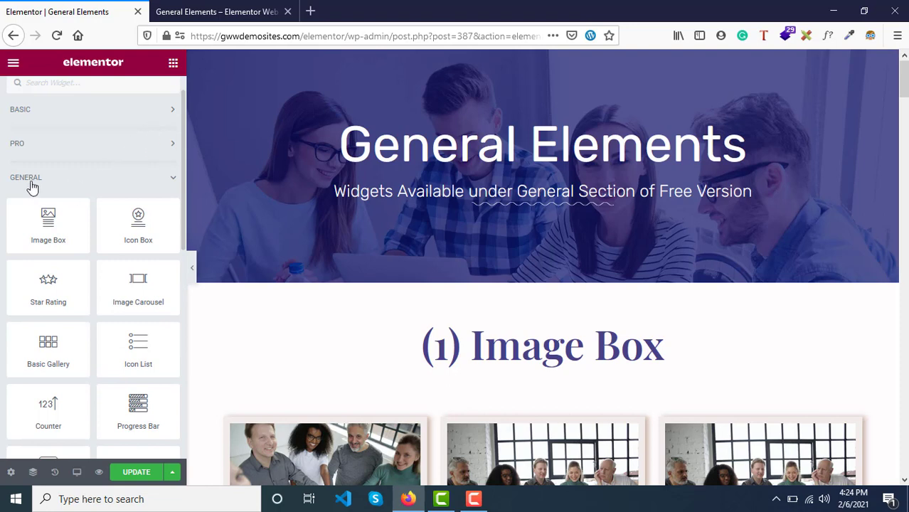
pyautogui.moveTo(76, 185)
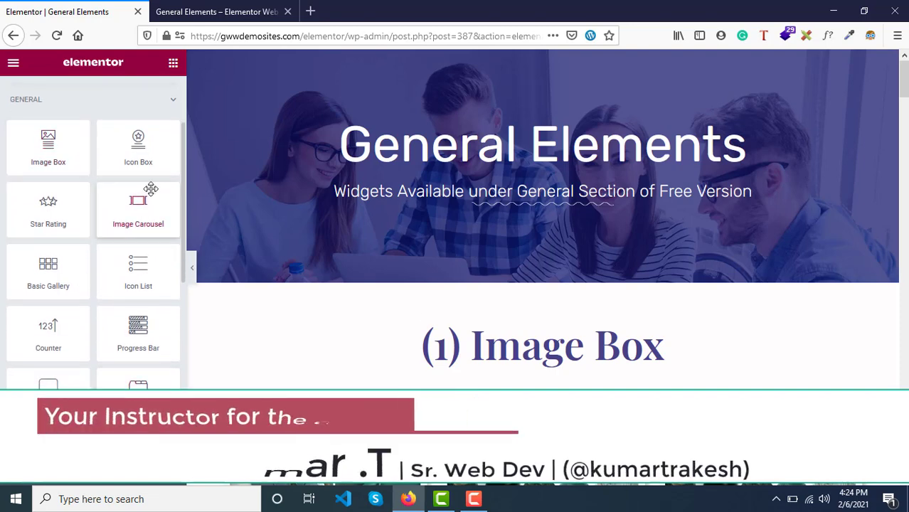
pyautogui.scroll(3)
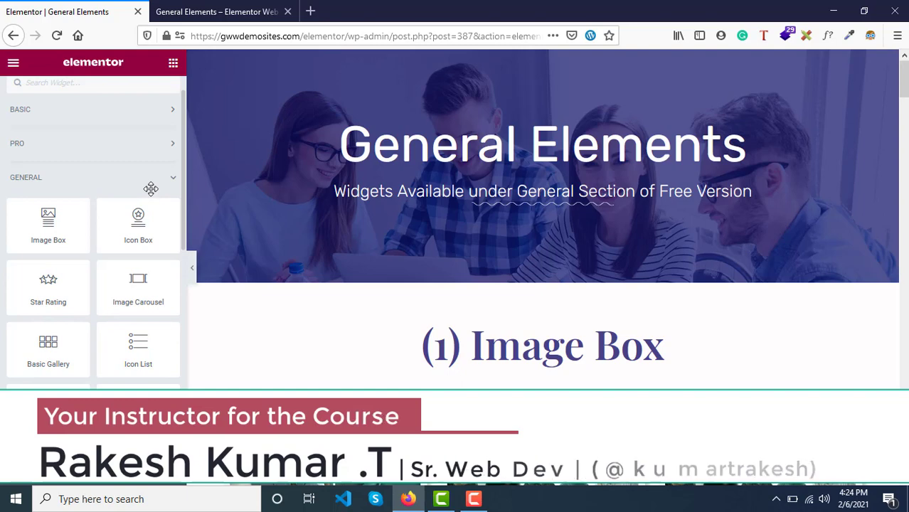
pyautogui.scroll(-3)
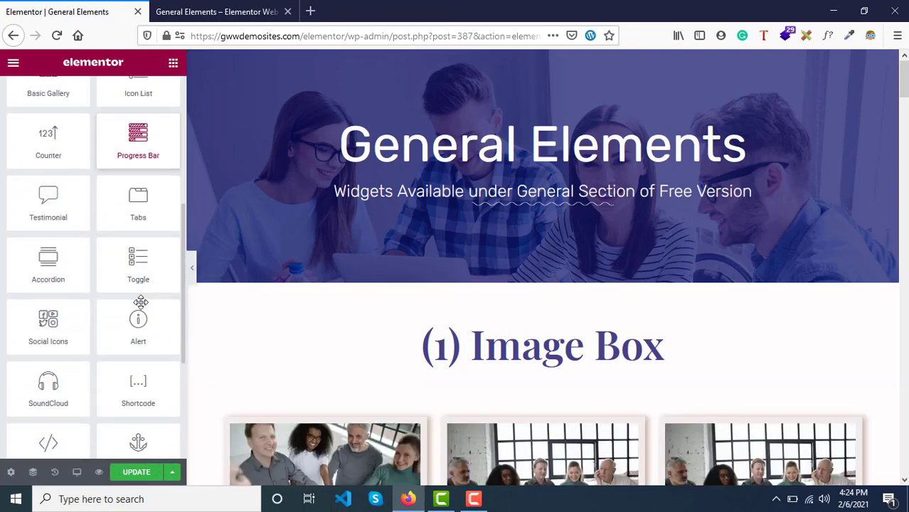
pyautogui.scroll(-3)
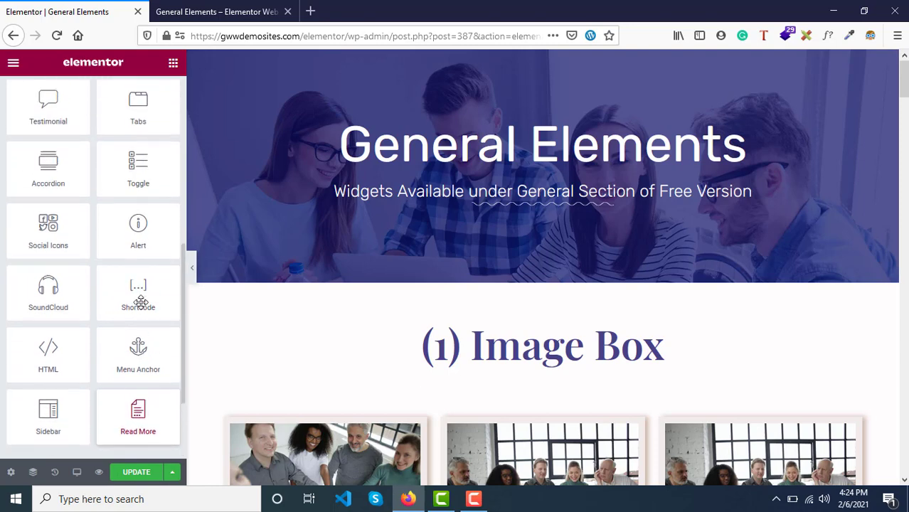
pyautogui.scroll(3)
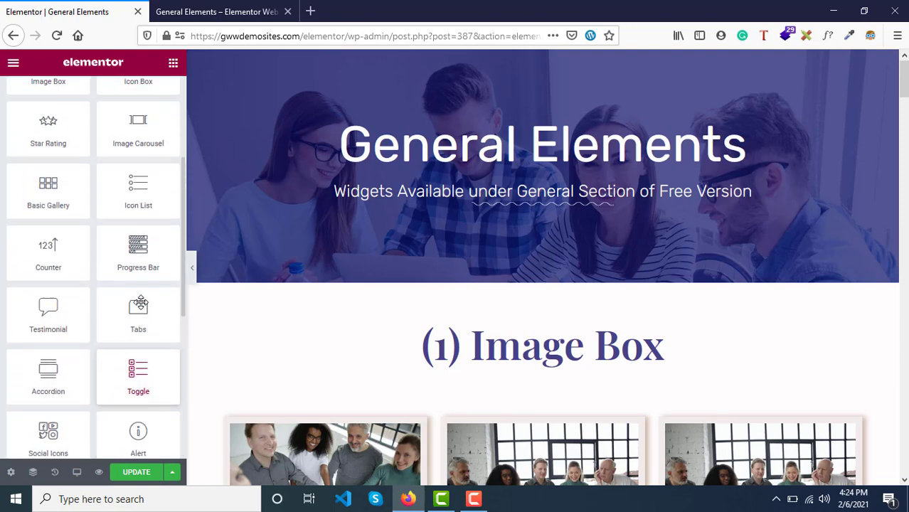
pyautogui.scroll(3)
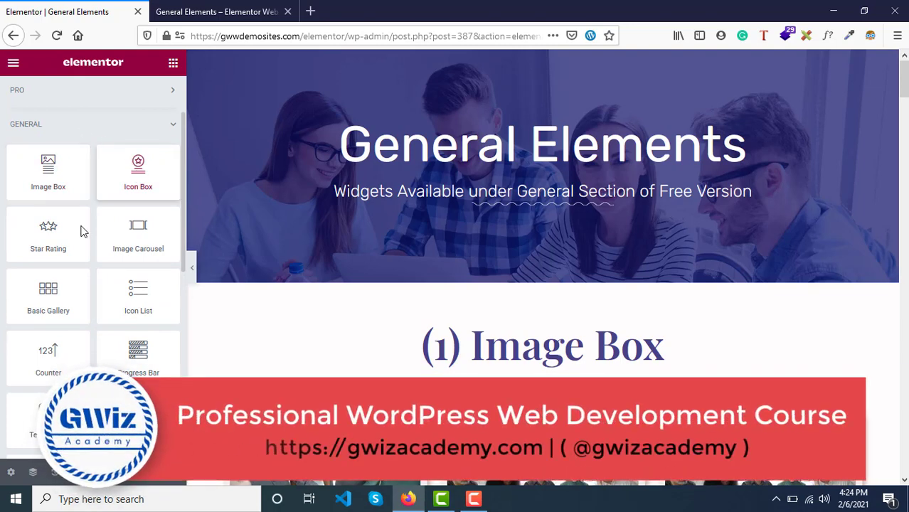
pyautogui.scroll(-3)
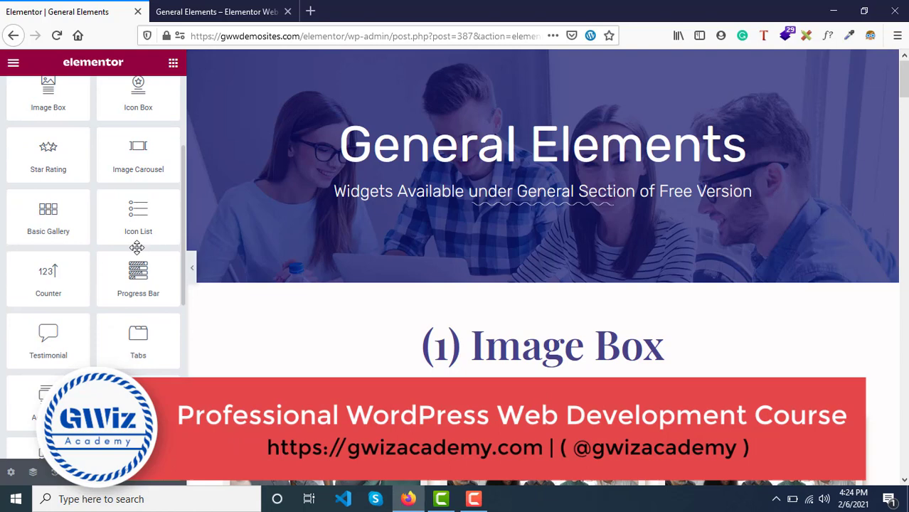
pyautogui.scroll(3)
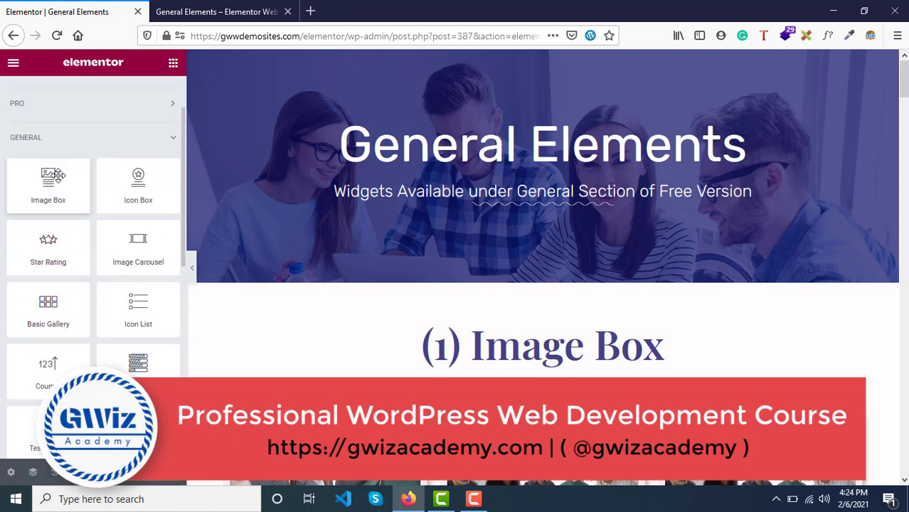
pyautogui.moveTo(138, 248)
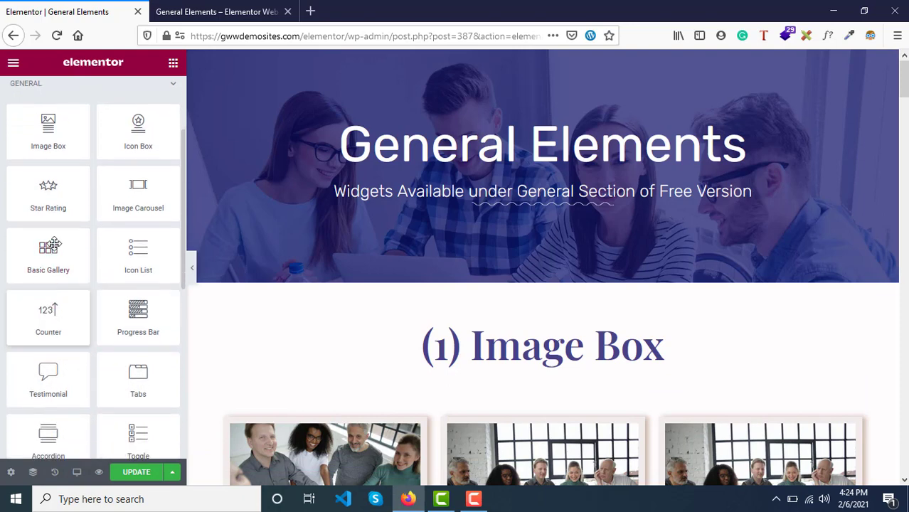
pyautogui.moveTo(138, 317)
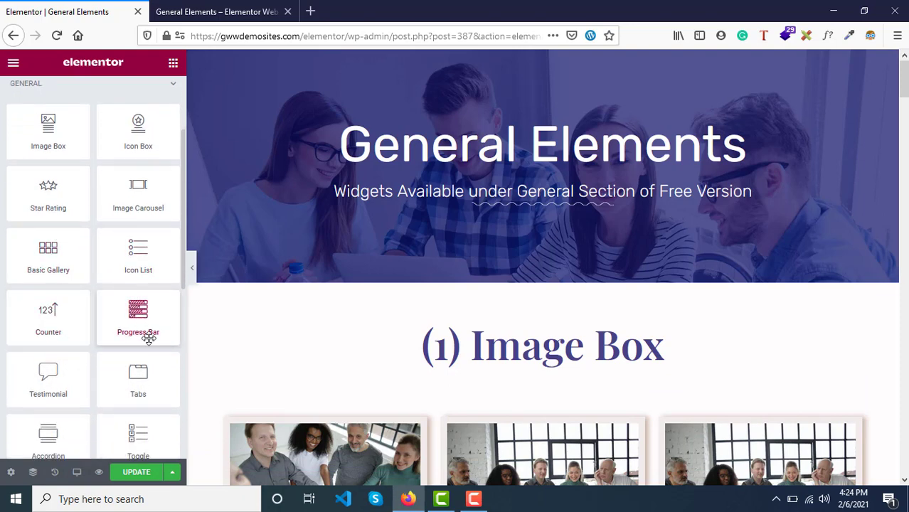
pyautogui.scroll(3)
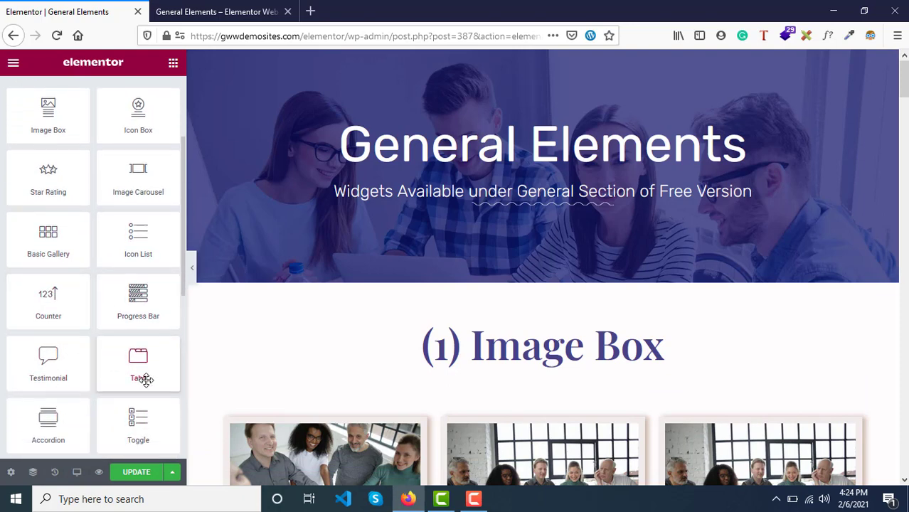
pyautogui.scroll(3)
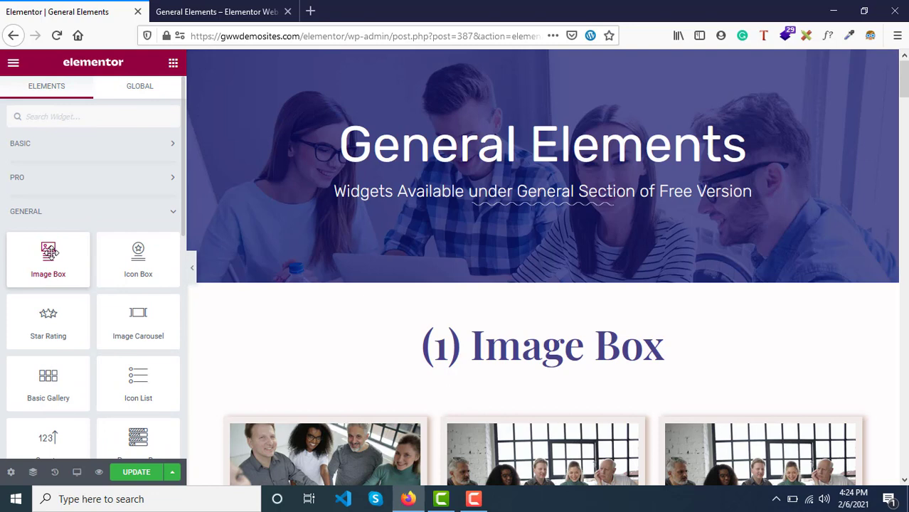
pyautogui.moveTo(138, 259)
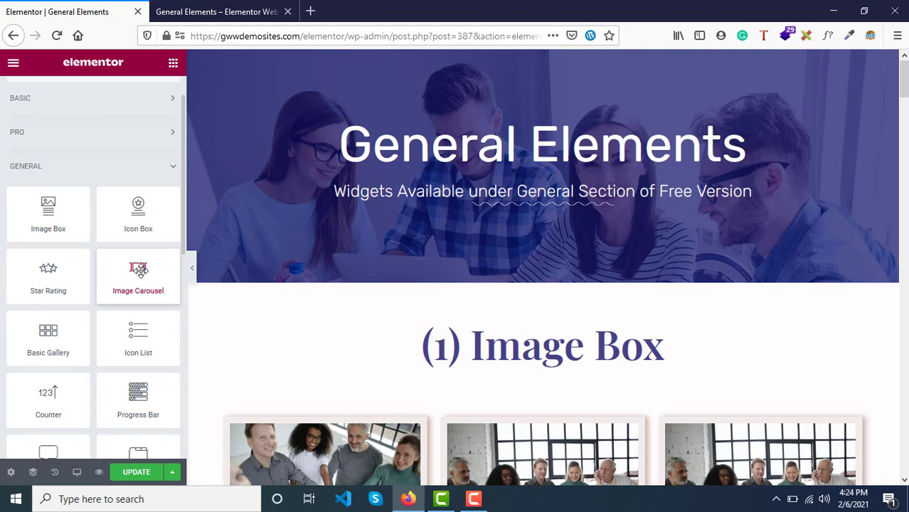
pyautogui.moveTo(195, 12)
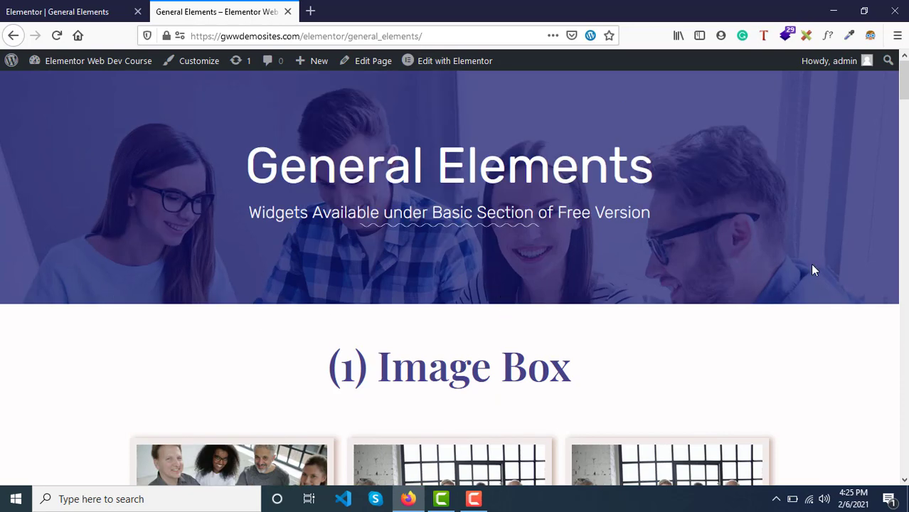
pyautogui.moveTo(203, 231)
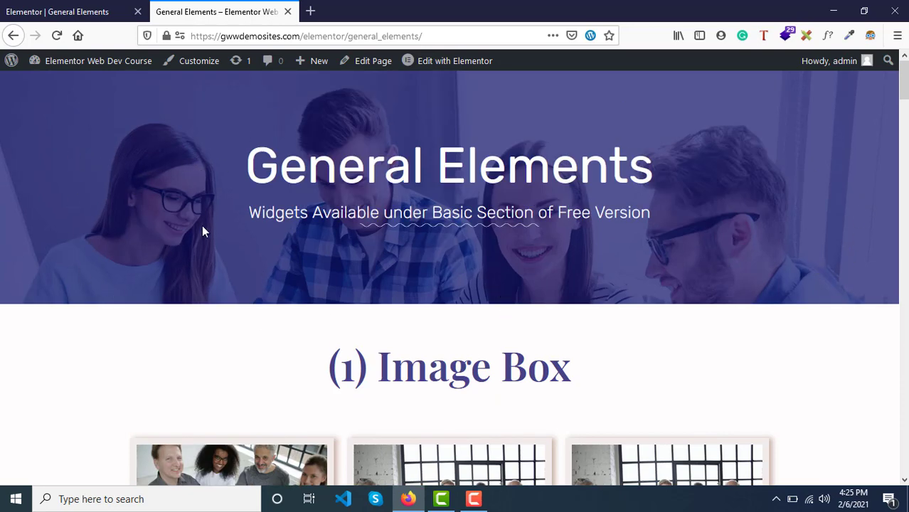
pyautogui.moveTo(455, 126)
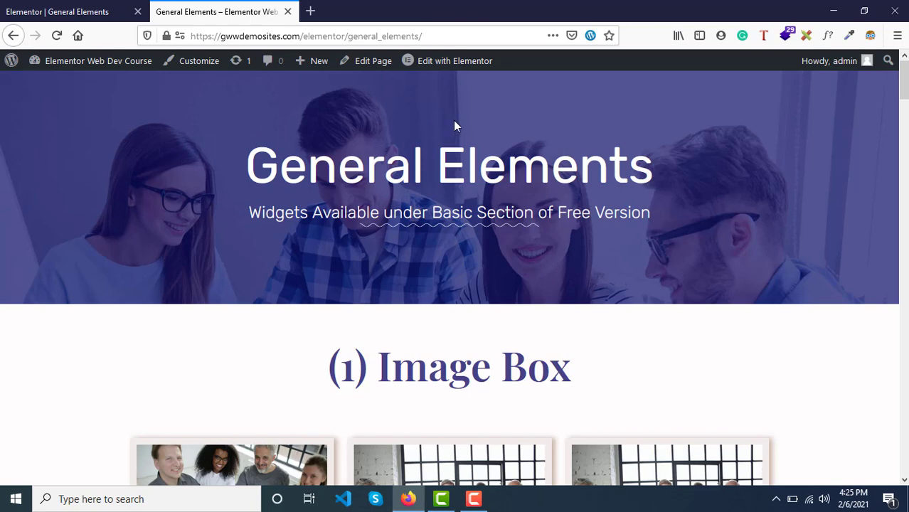
# View the live General Elements page scrolled to its three-card Image Box section.
pyautogui.doubleClick(340, 165)
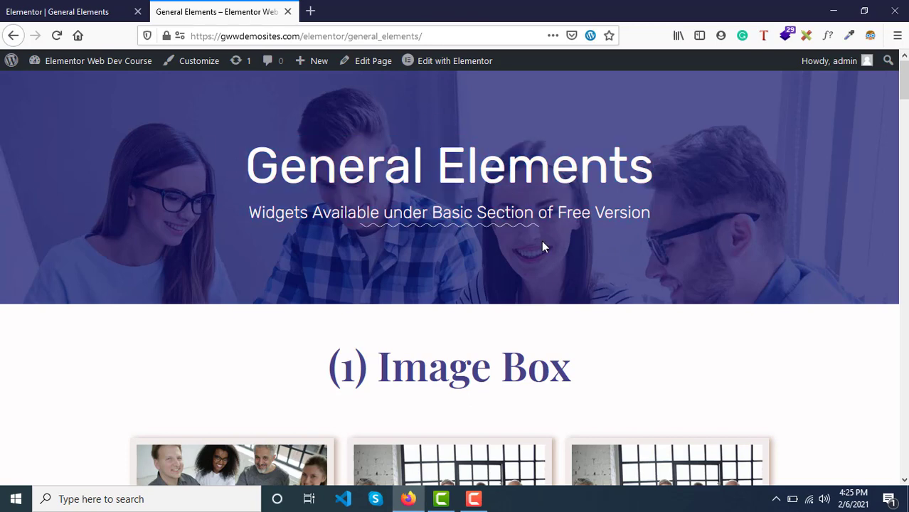
pyautogui.moveTo(224, 147)
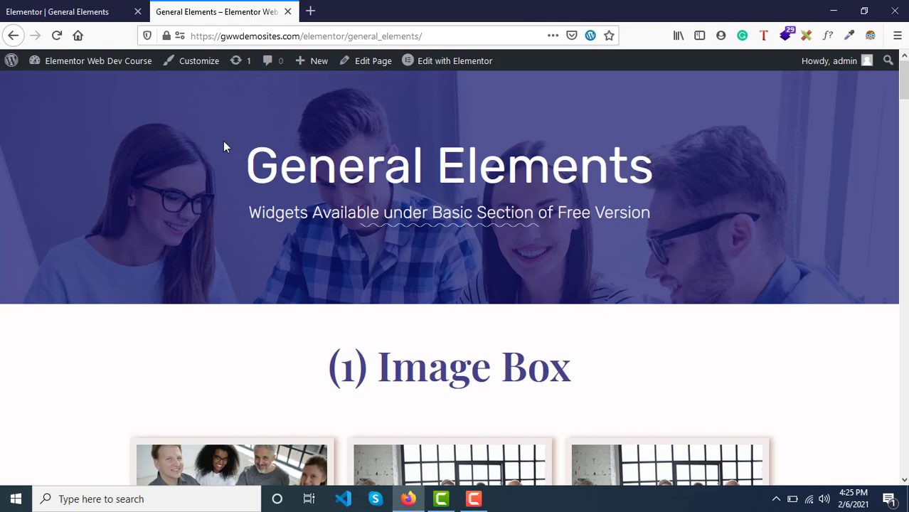
pyautogui.moveTo(264, 208)
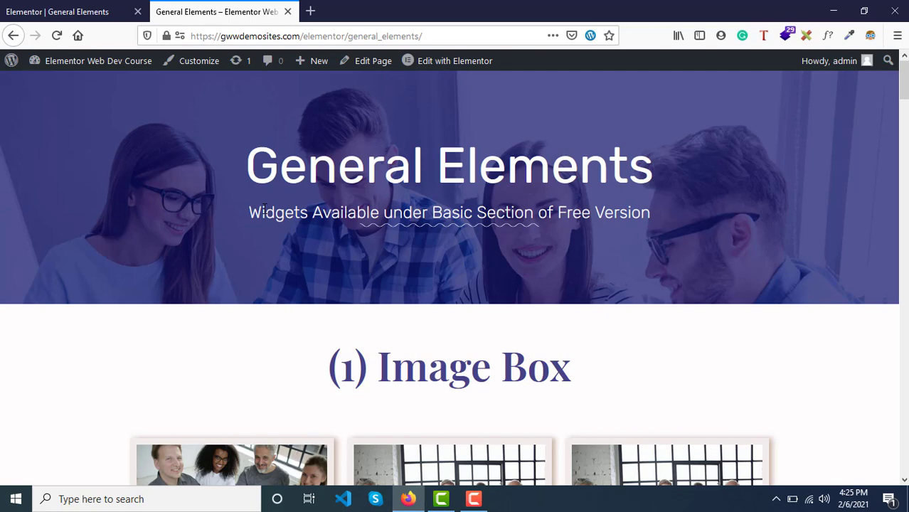
pyautogui.scroll(-3)
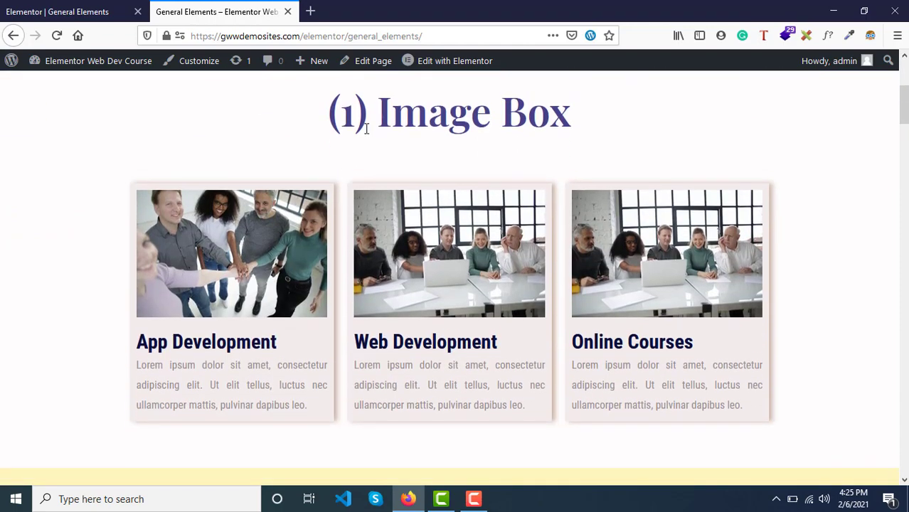
# Back in the editor, select the App Development image box to edit its settings.
pyautogui.click(454, 61)
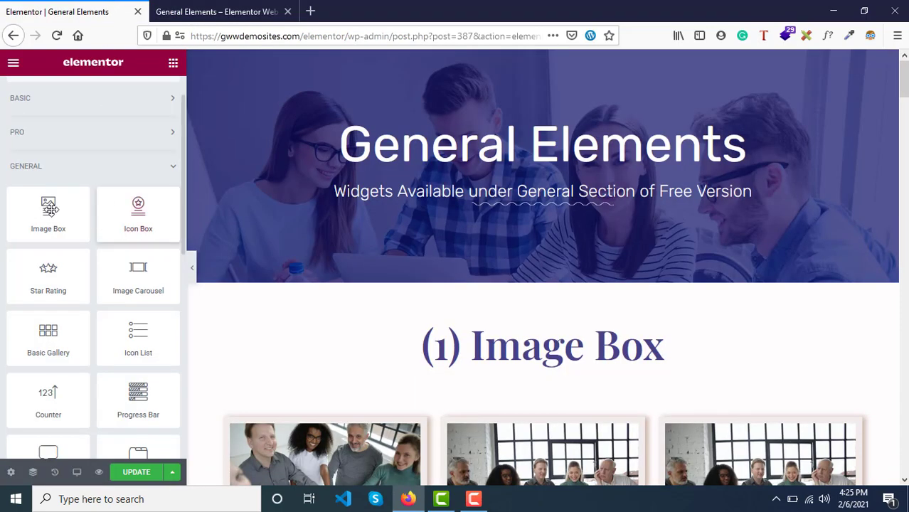
pyautogui.moveTo(48, 213)
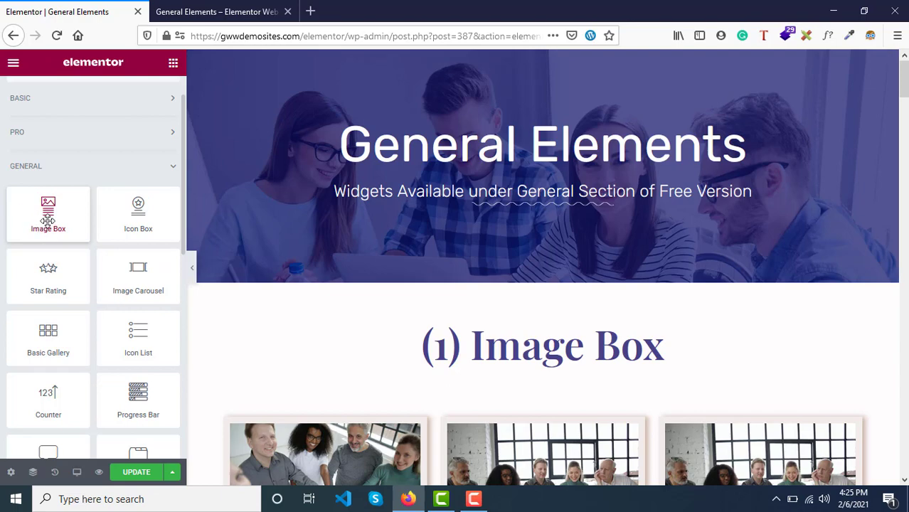
pyautogui.scroll(-3)
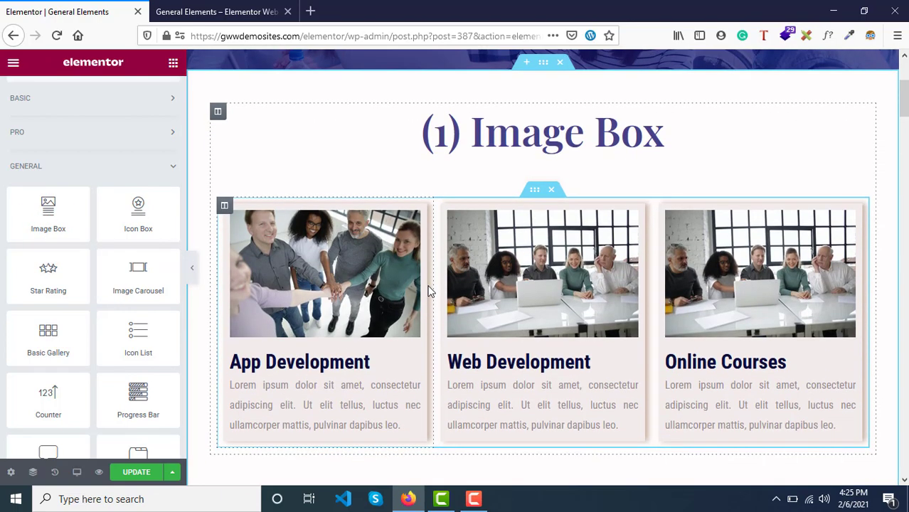
pyautogui.click(325, 273)
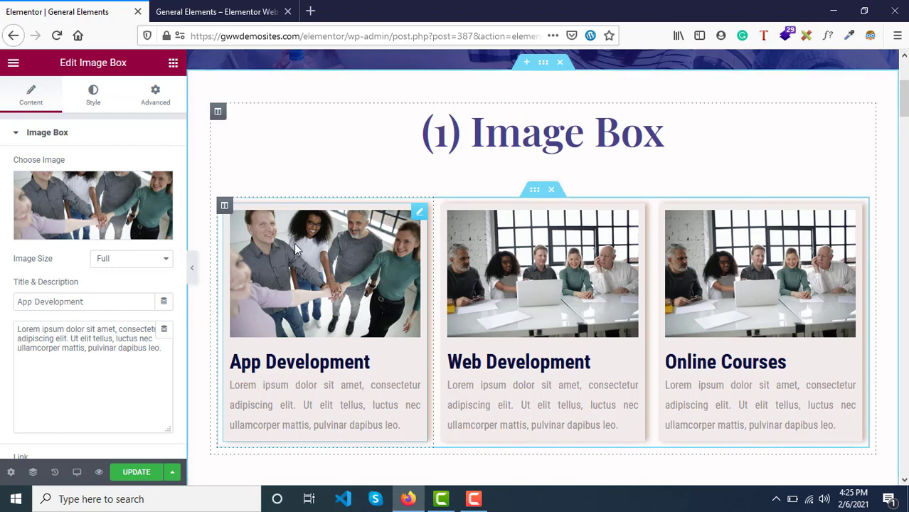
pyautogui.moveTo(261, 320)
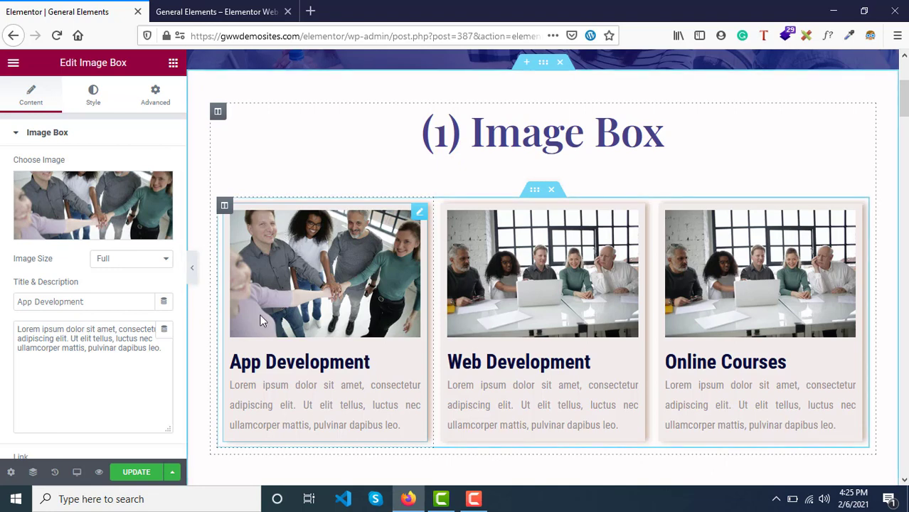
pyautogui.moveTo(275, 423)
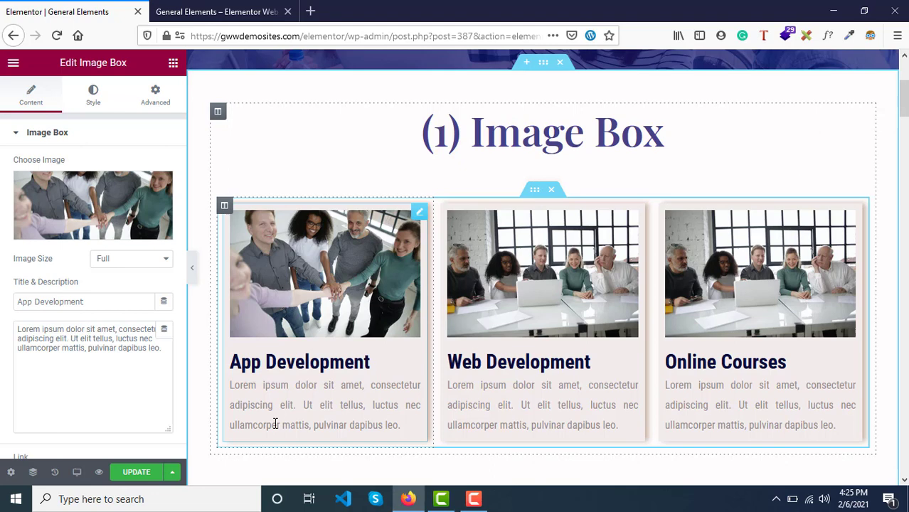
pyautogui.moveTo(331, 288)
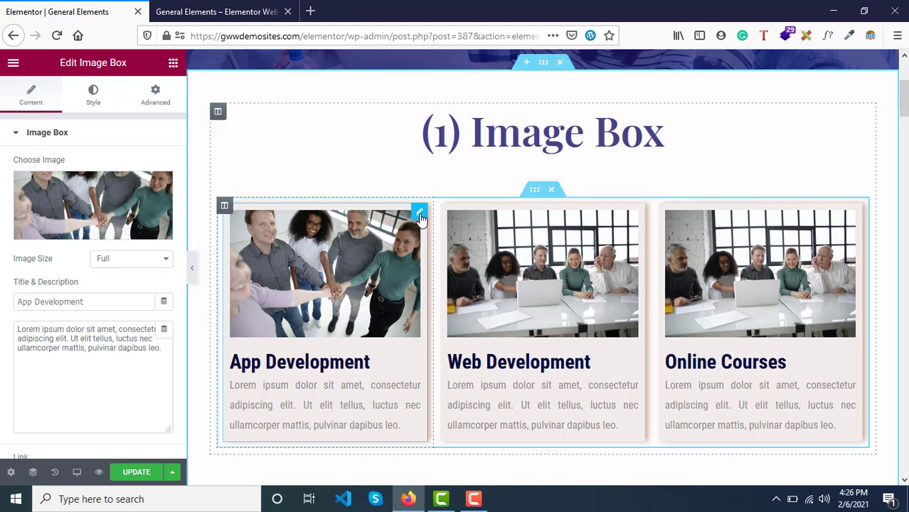
pyautogui.moveTo(348, 320)
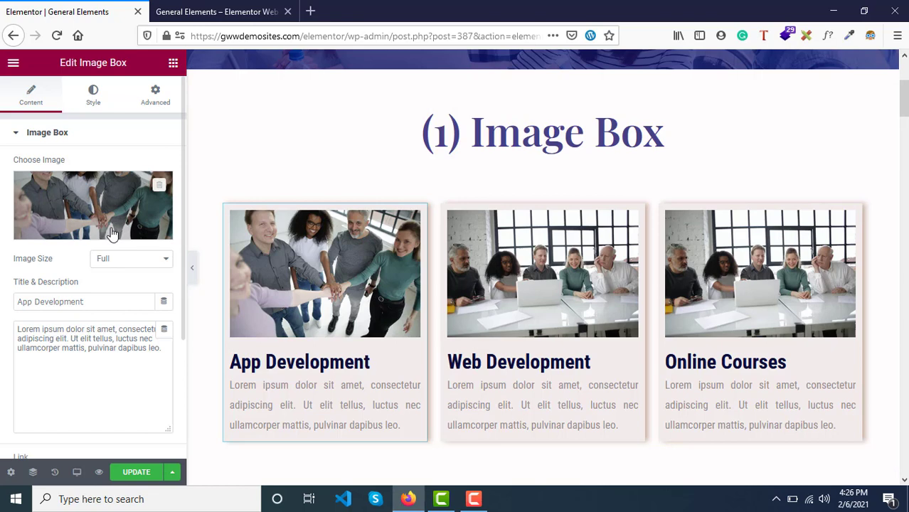
# Drag a new Image Box widget into the first column above App Development.
pyautogui.click(47, 133)
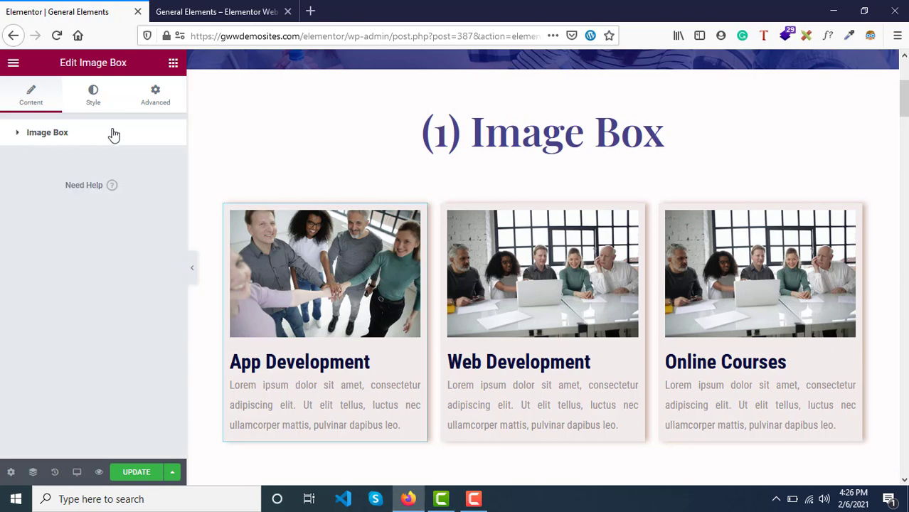
pyautogui.click(47, 132)
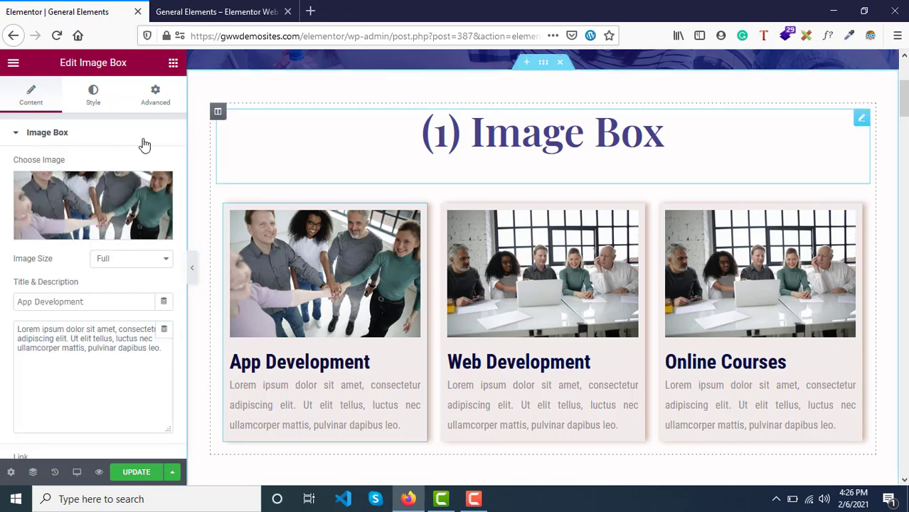
pyautogui.click(13, 62)
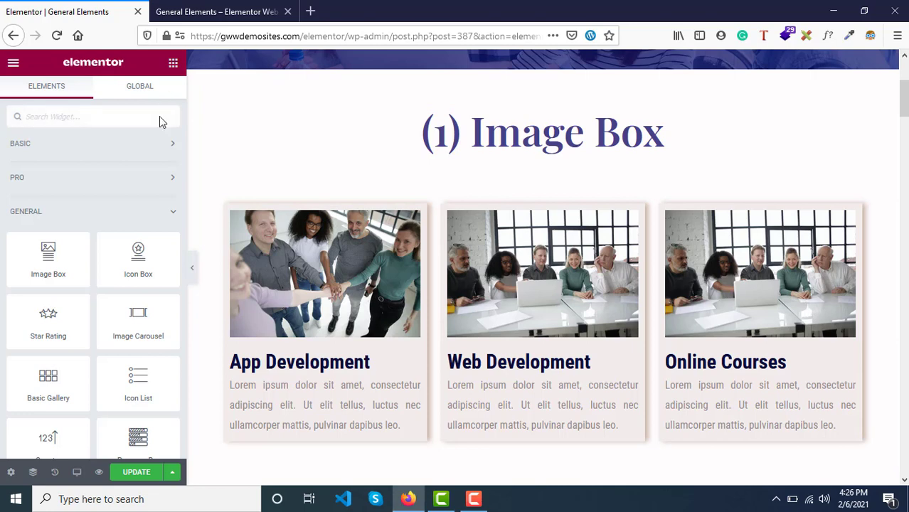
pyautogui.moveTo(47, 260)
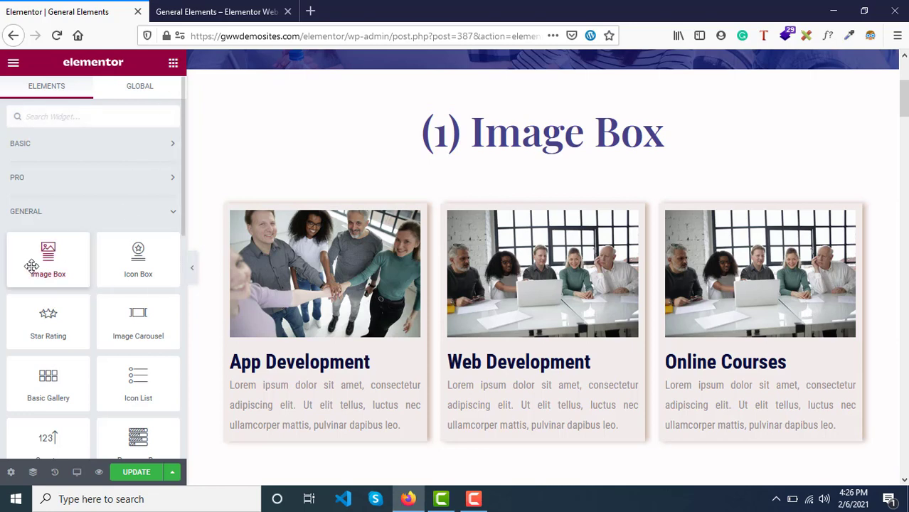
pyautogui.moveTo(48, 260); pyautogui.dragTo(485, 149)
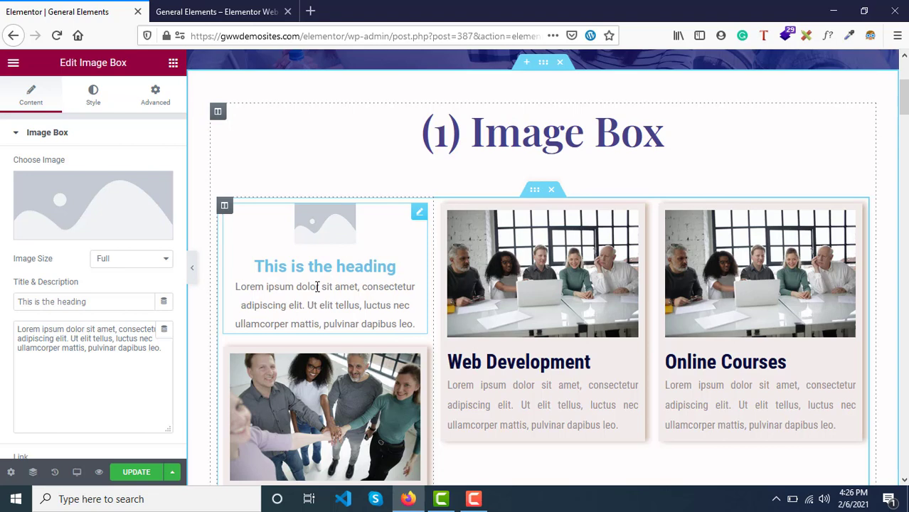
pyautogui.moveTo(62, 213)
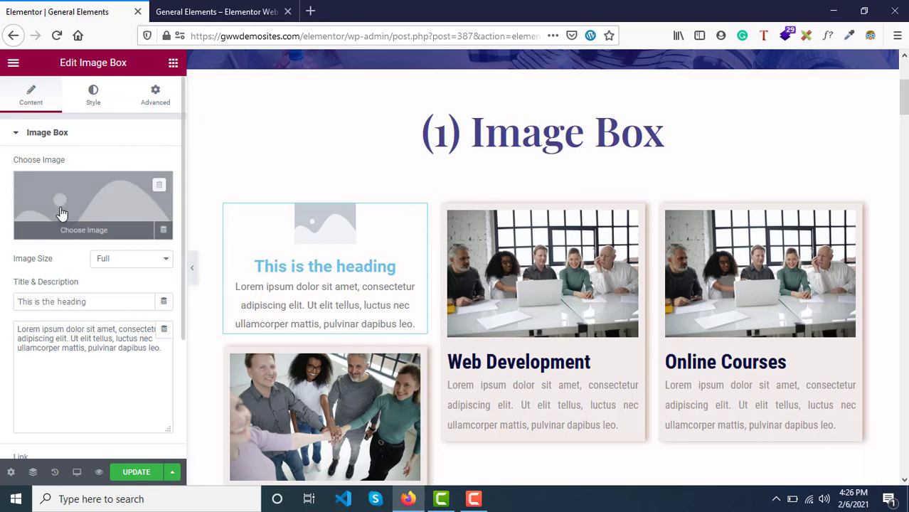
pyautogui.moveTo(66, 192)
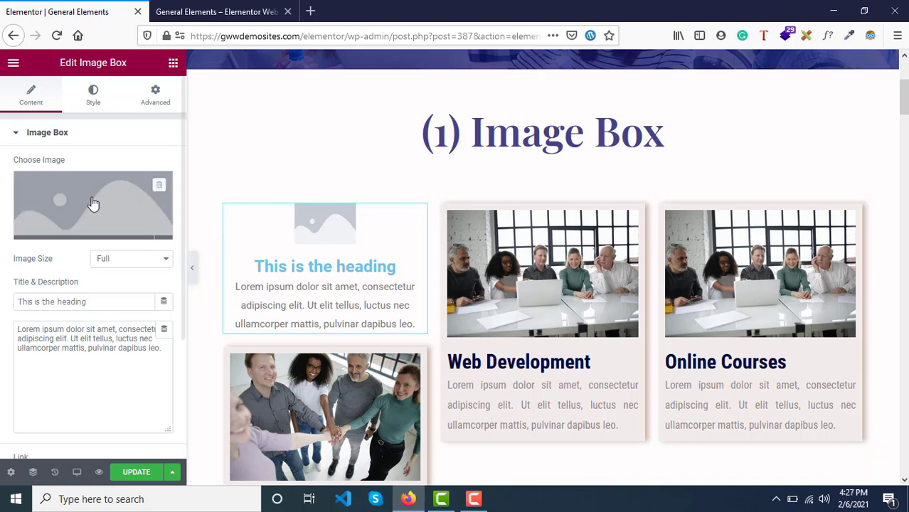
# Insert the WordPress bicycle photo at Full size and retitle the heading 'Image Box Heading'.
pyautogui.click(94, 205)
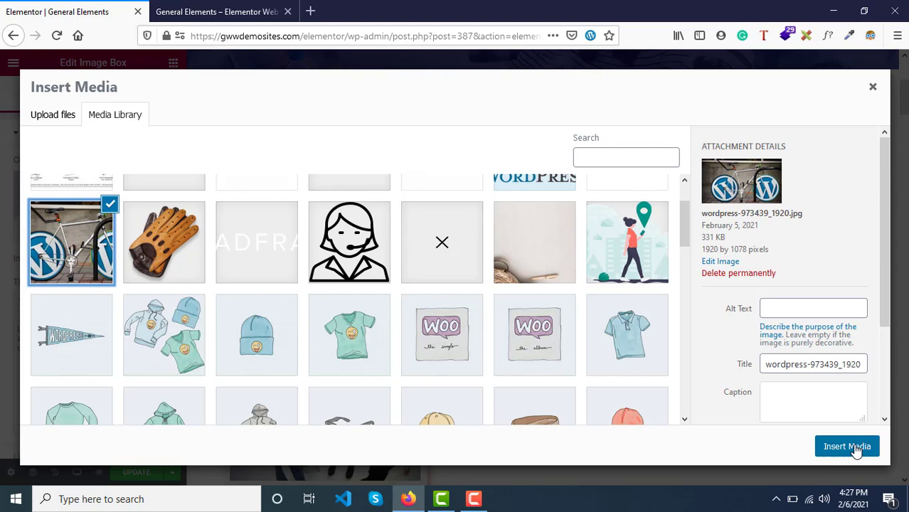
pyautogui.click(845, 446)
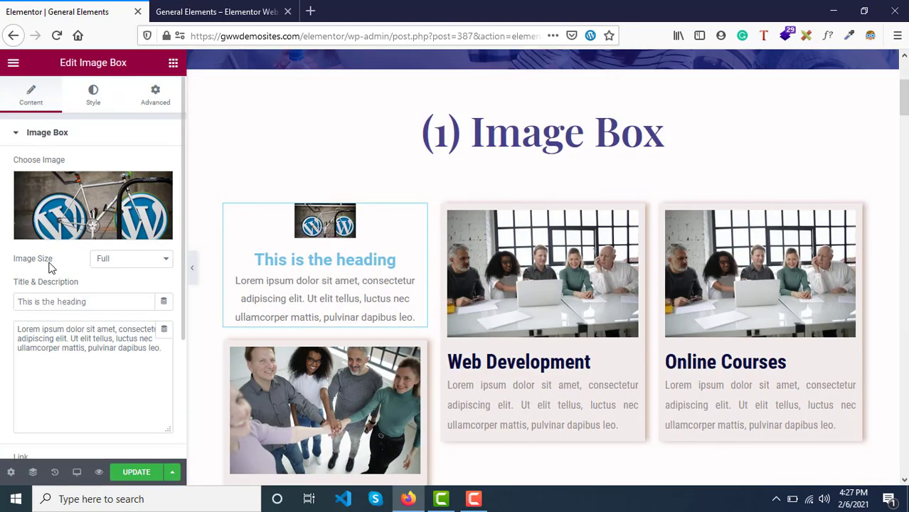
pyautogui.click(131, 259)
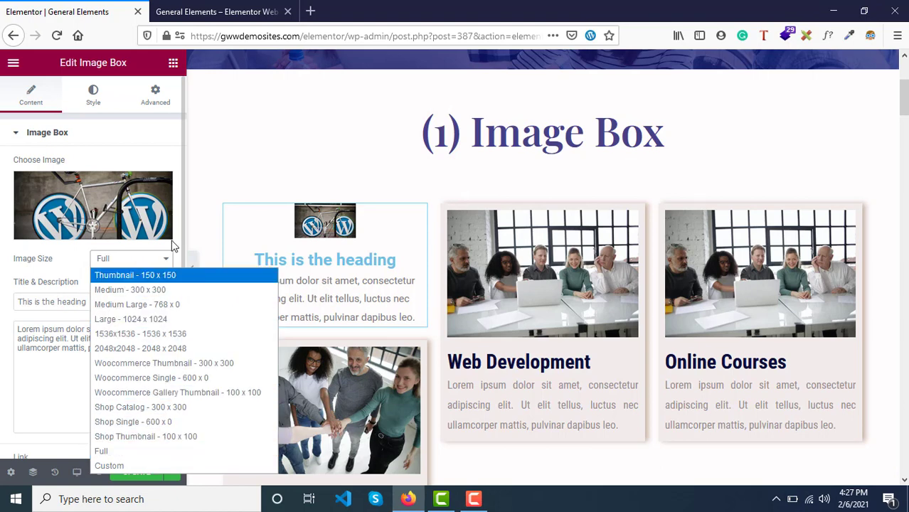
pyautogui.moveTo(146, 422)
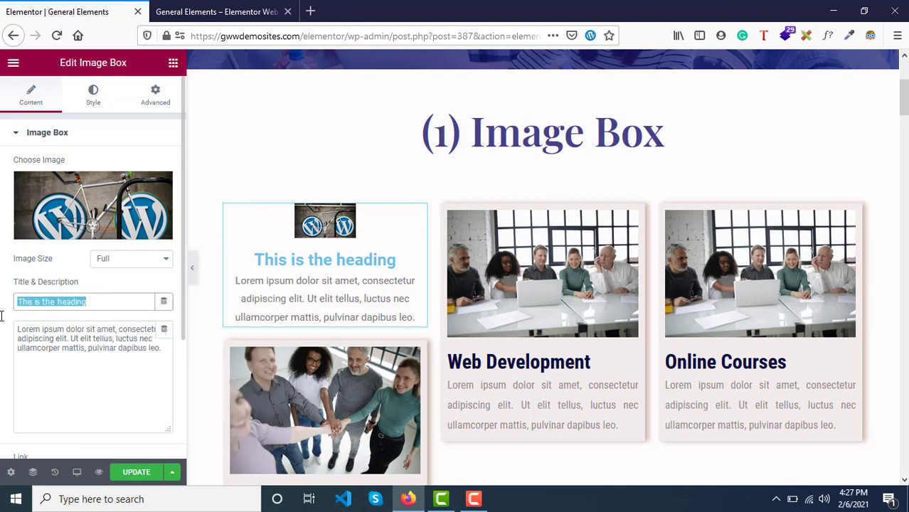
pyautogui.write('Image Box Heading')
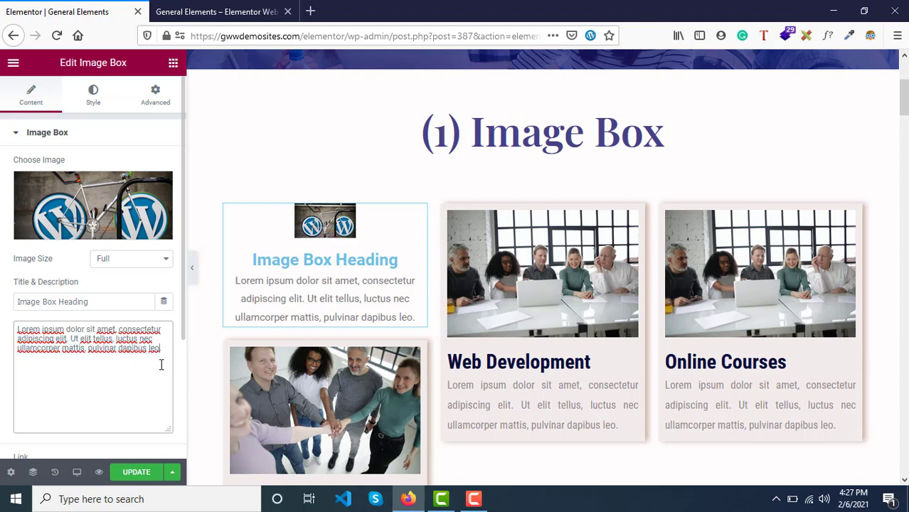
pyautogui.moveTo(149, 324)
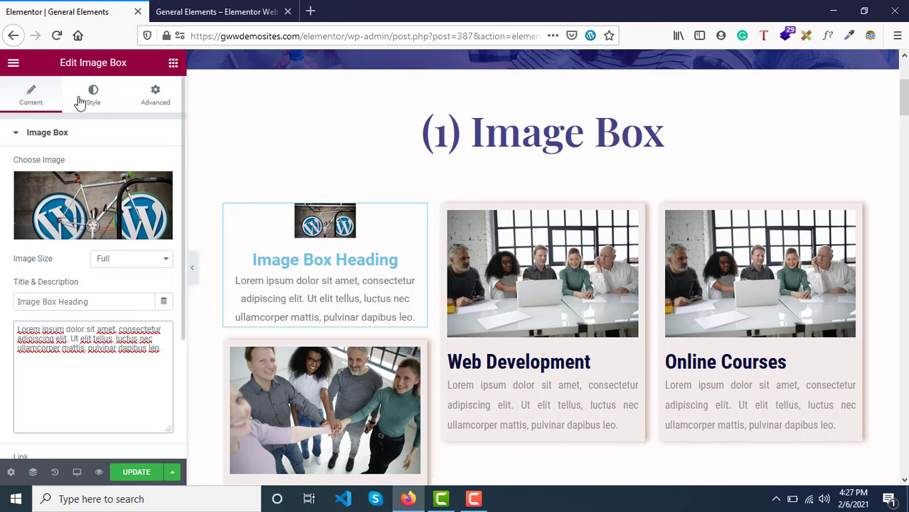
# Style the image with 16 spacing, 100% width and border radius 0.
pyautogui.click(92, 95)
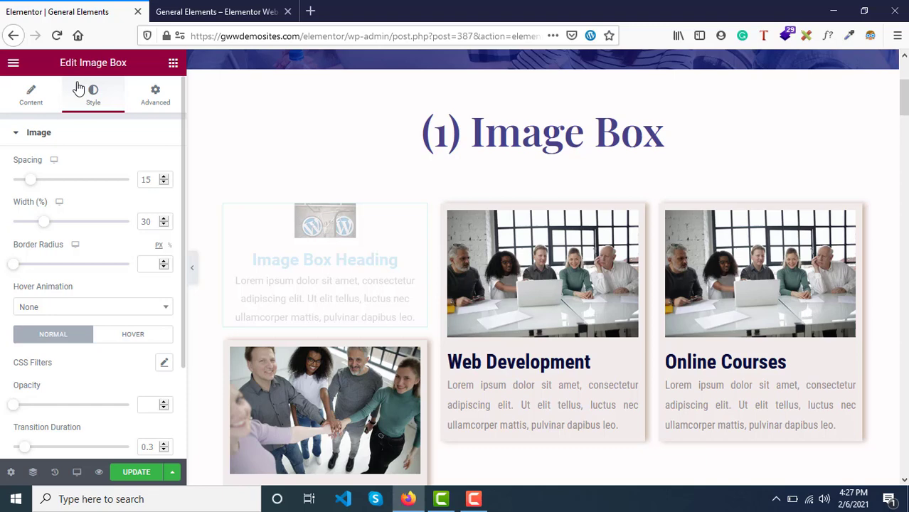
pyautogui.moveTo(29, 183)
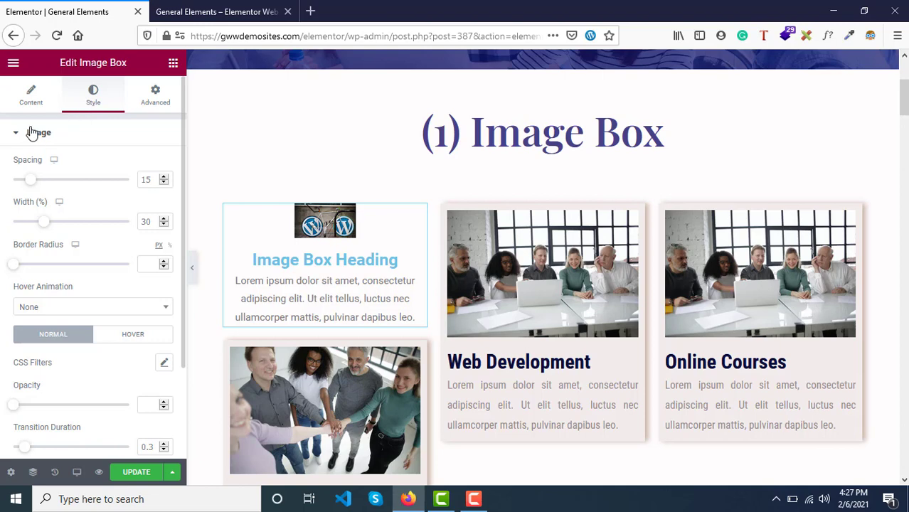
pyautogui.moveTo(17, 137)
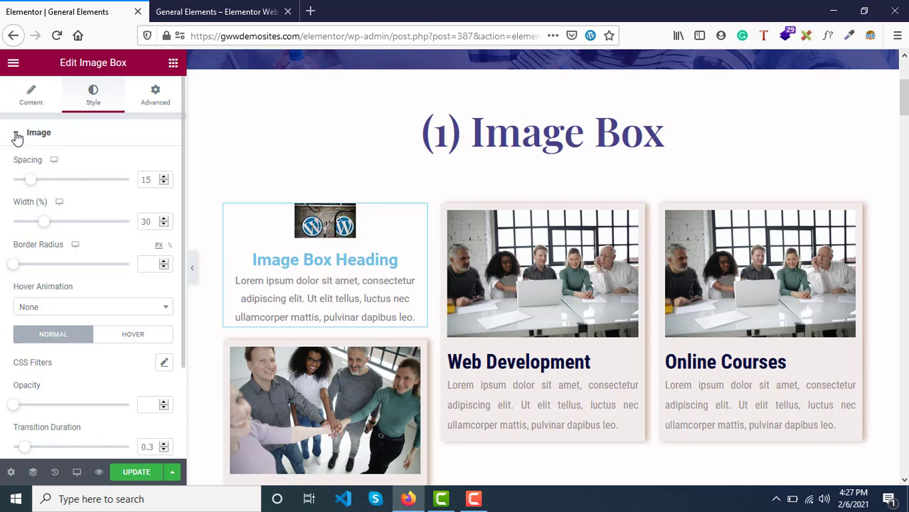
pyautogui.click(38, 132)
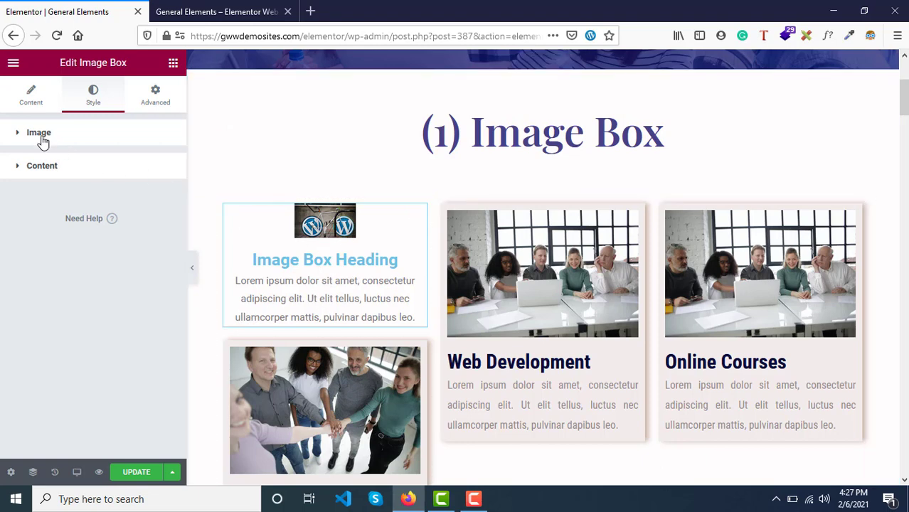
pyautogui.click(38, 132)
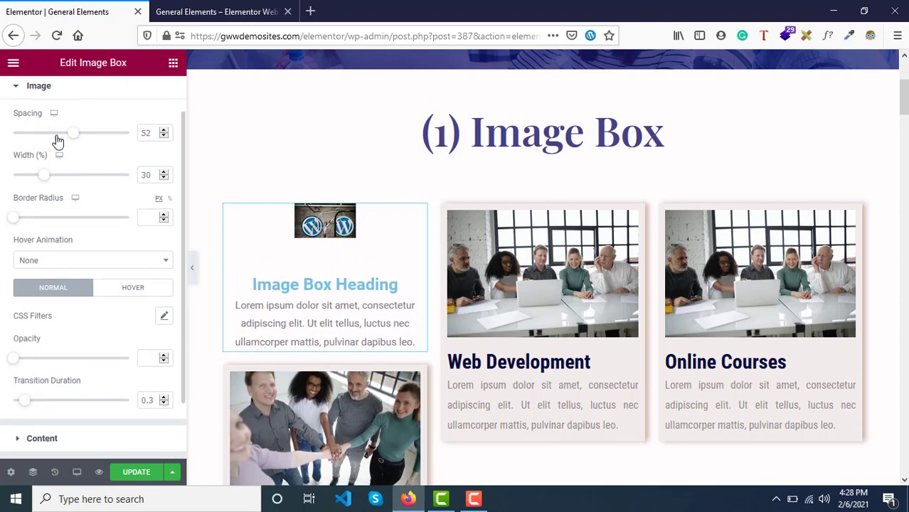
pyautogui.moveTo(74, 133); pyautogui.dragTo(31, 133)
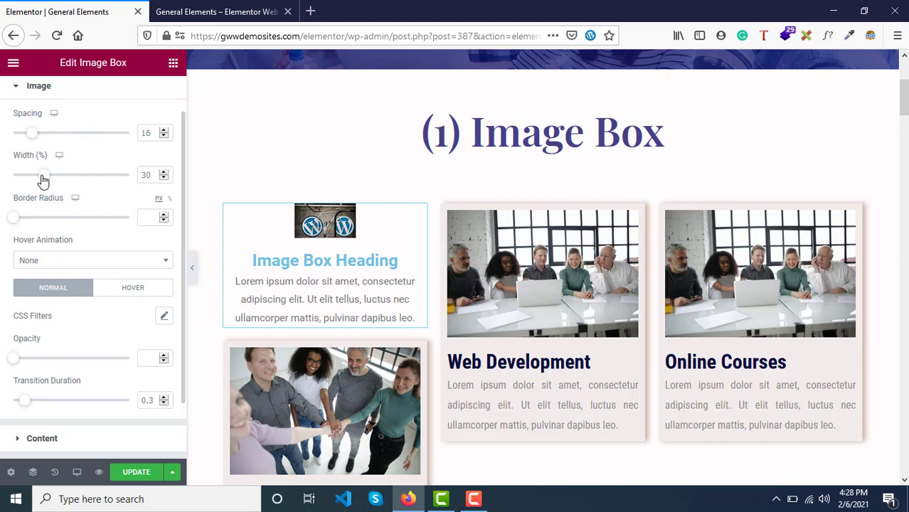
pyautogui.moveTo(31, 175); pyautogui.dragTo(128, 175)
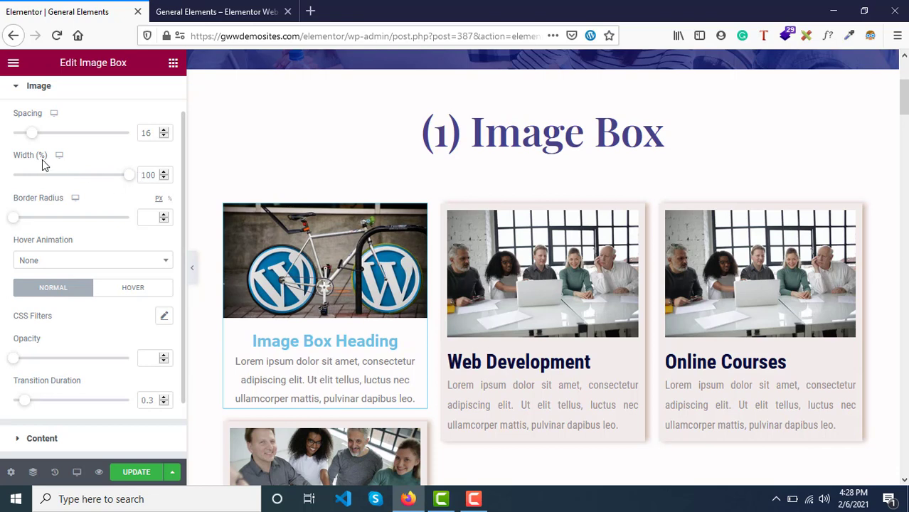
pyautogui.scroll(-3)
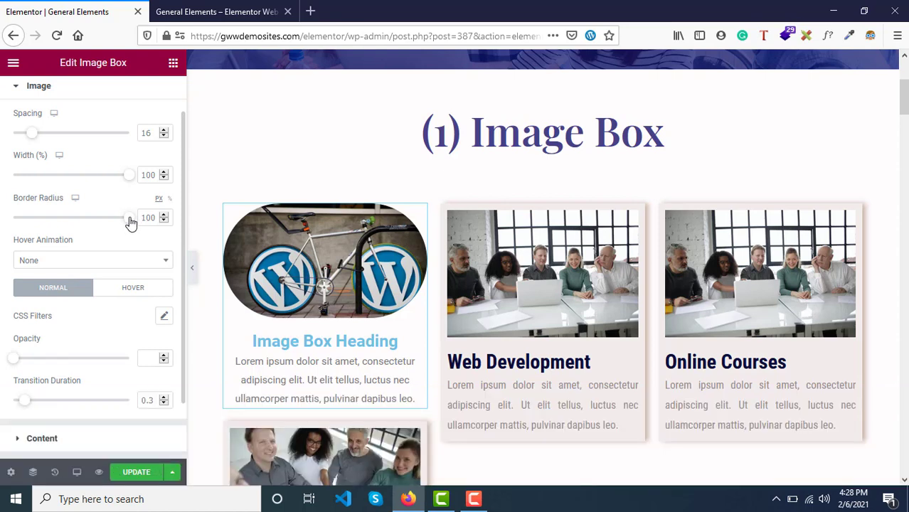
pyautogui.moveTo(128, 217); pyautogui.dragTo(14, 217)
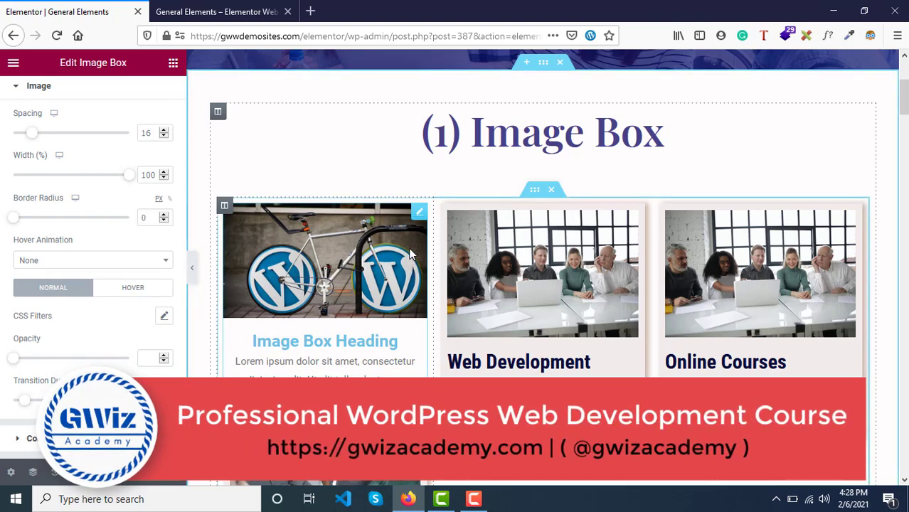
pyautogui.scroll(-3)
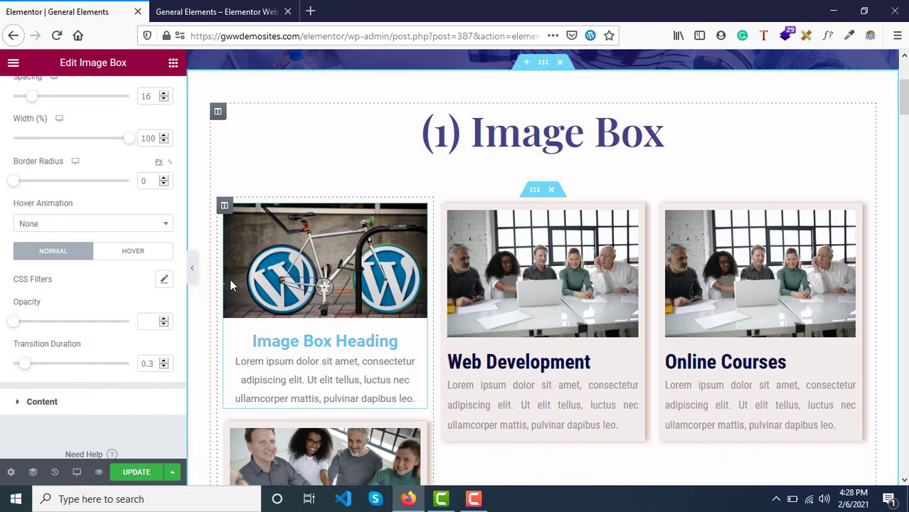
pyautogui.moveTo(325, 249)
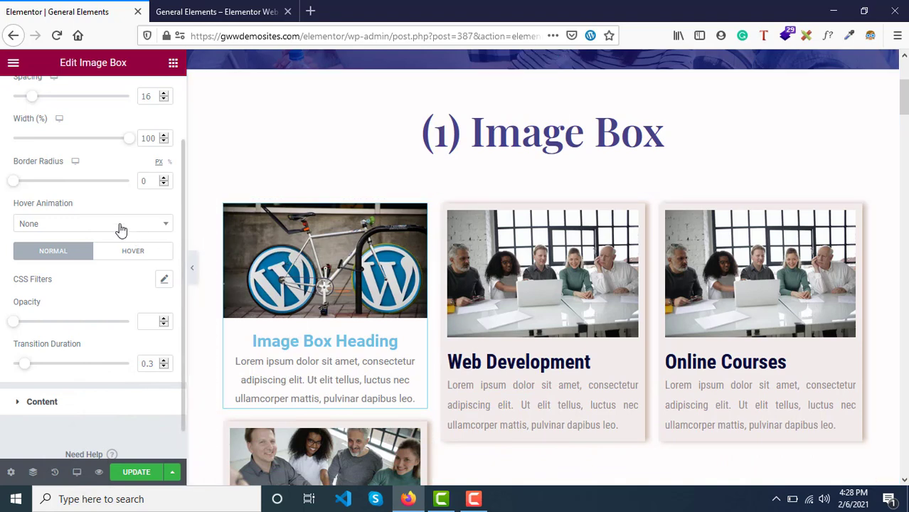
pyautogui.click(92, 223)
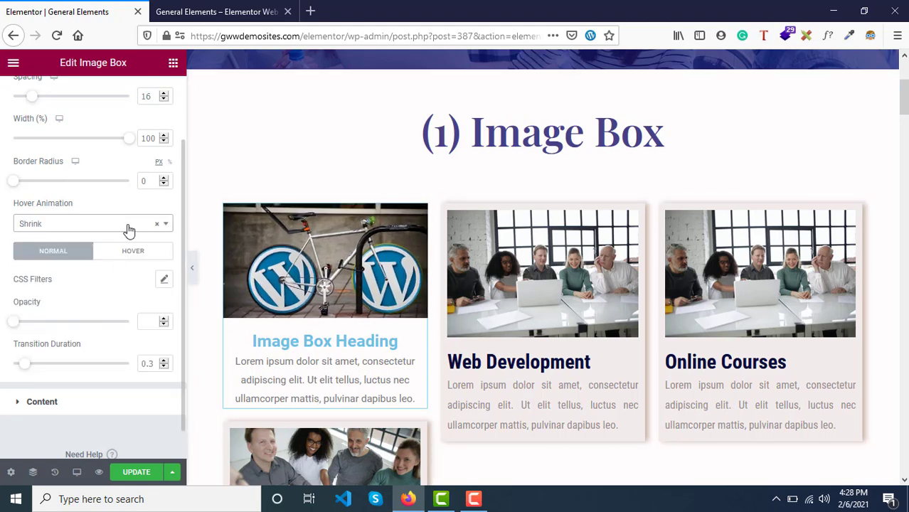
pyautogui.click(93, 223)
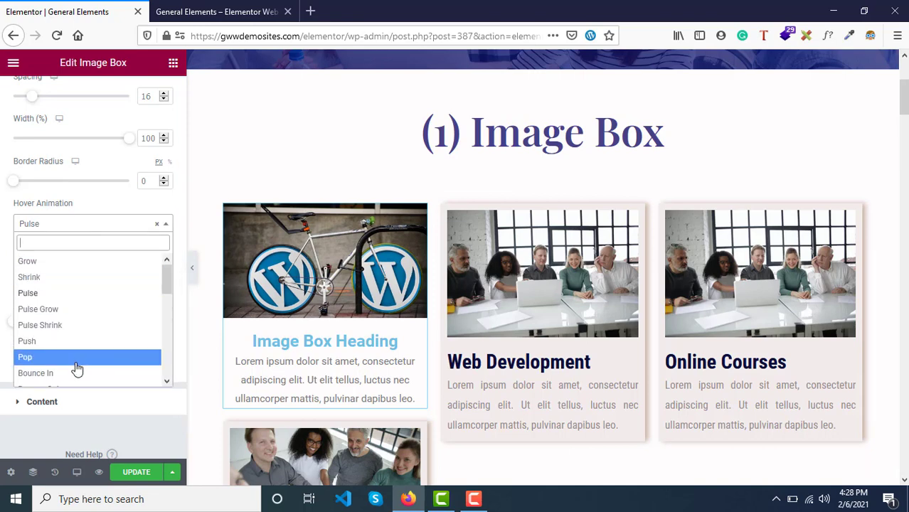
pyautogui.scroll(-3)
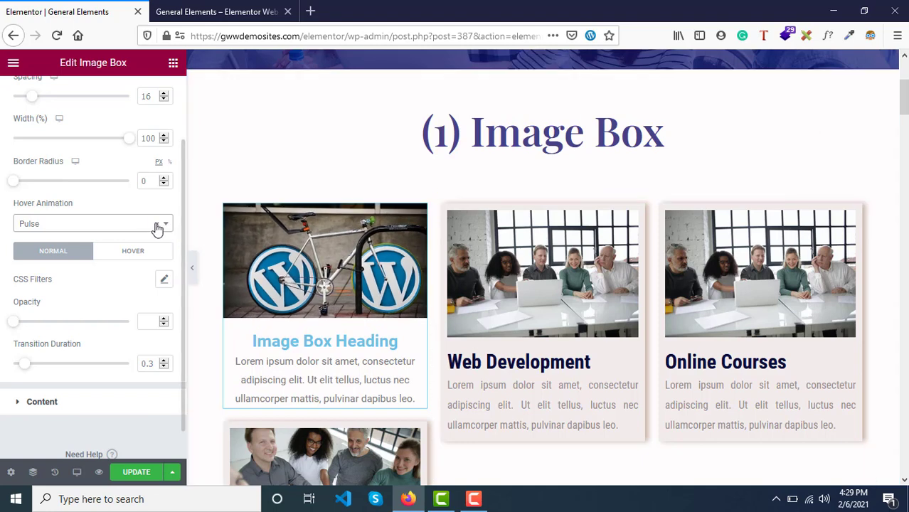
pyautogui.moveTo(479, 202)
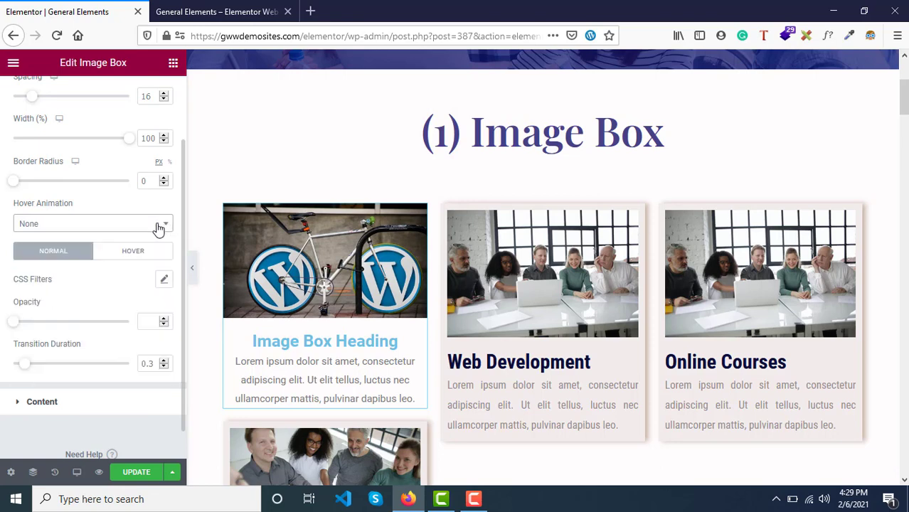
pyautogui.moveTo(46, 226)
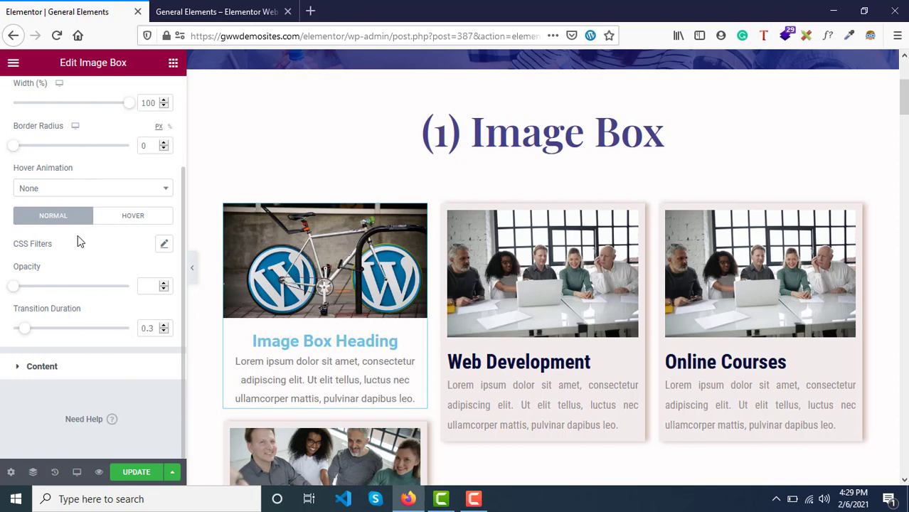
pyautogui.moveTo(163, 248)
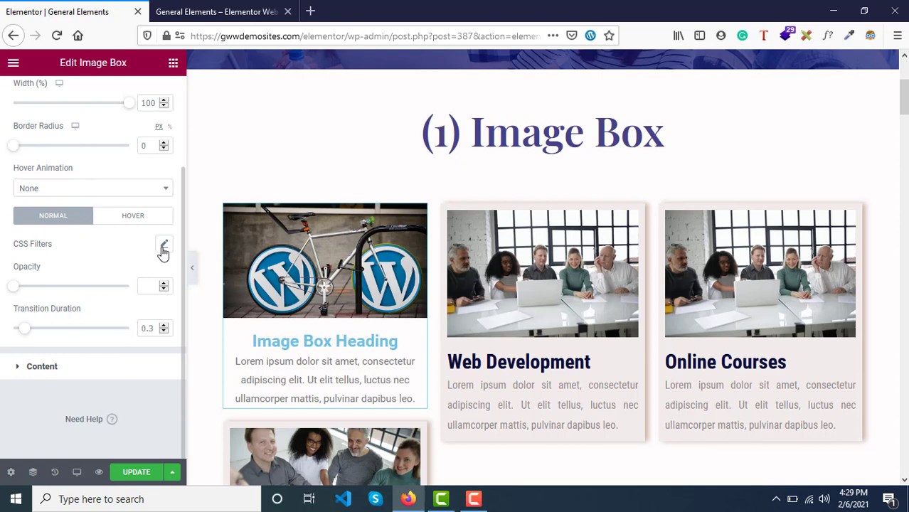
# Set the image's CSS brightness filter to 136.
pyautogui.click(164, 244)
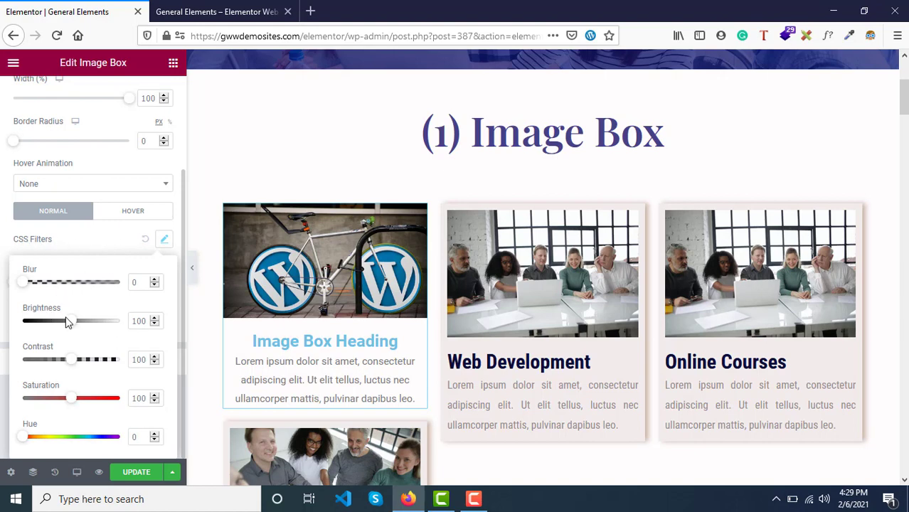
pyautogui.moveTo(70, 321); pyautogui.dragTo(22, 321)
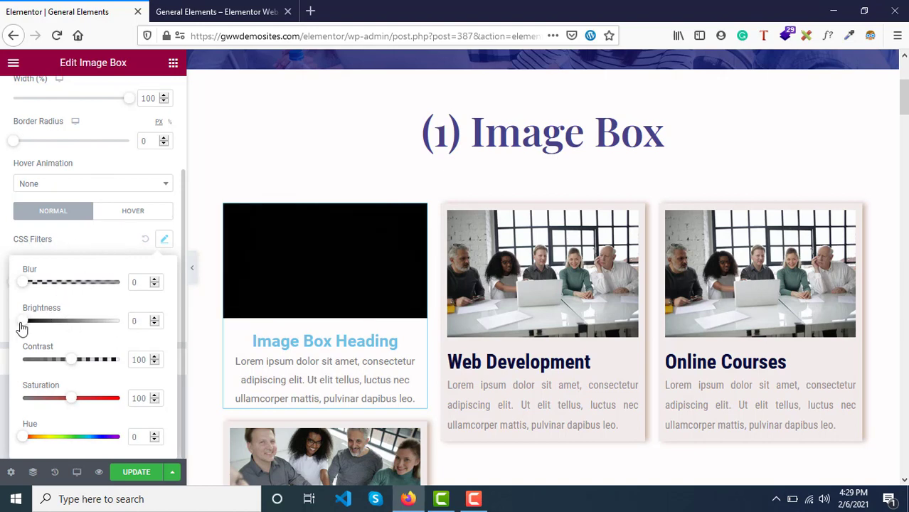
pyautogui.moveTo(22, 320); pyautogui.dragTo(92, 321)
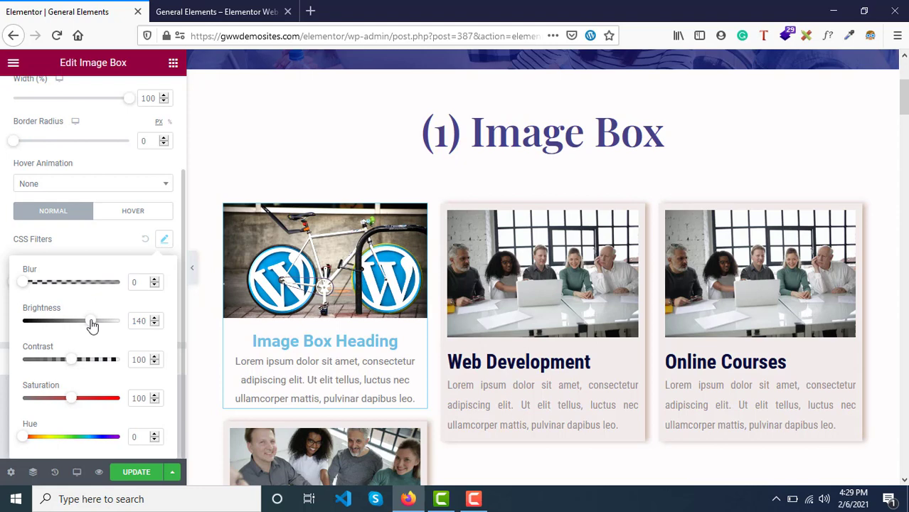
pyautogui.moveTo(91, 321); pyautogui.dragTo(113, 321)
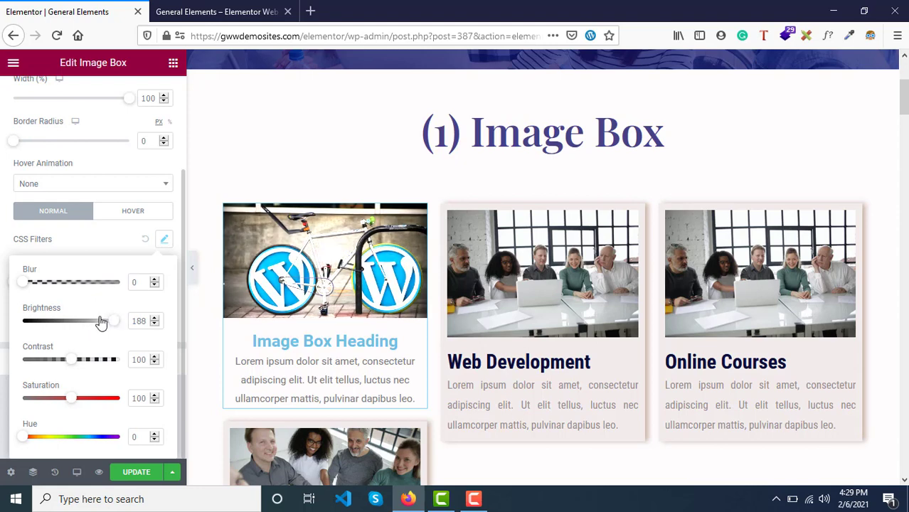
pyautogui.moveTo(114, 321); pyautogui.dragTo(88, 321)
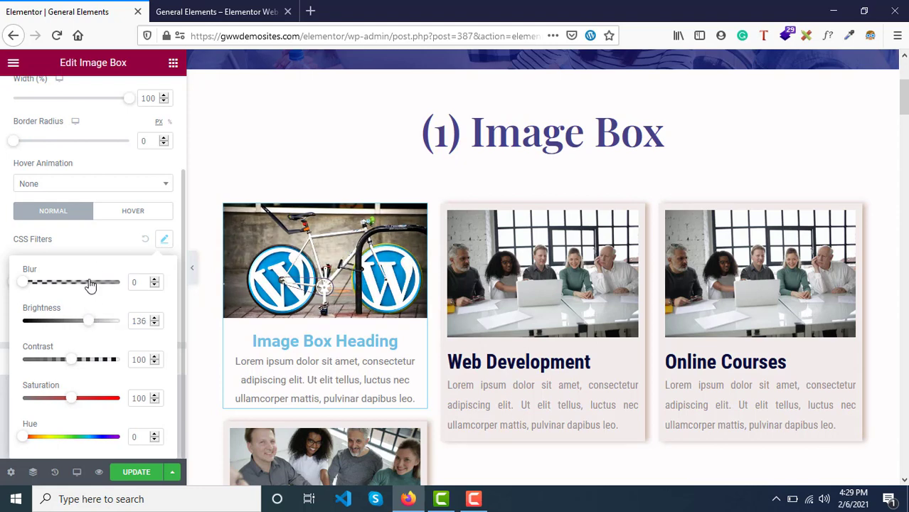
pyautogui.click(164, 239)
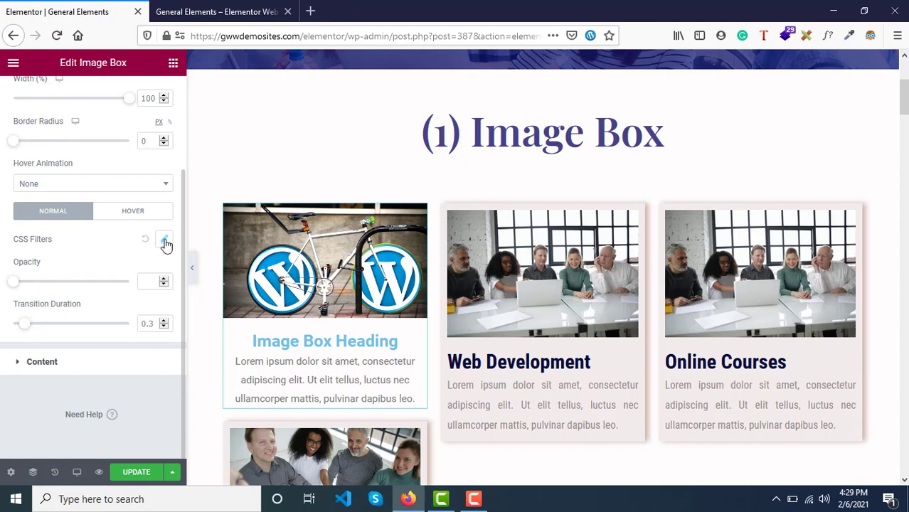
# Boost the image's CSS saturation filter to 173.
pyautogui.click(164, 239)
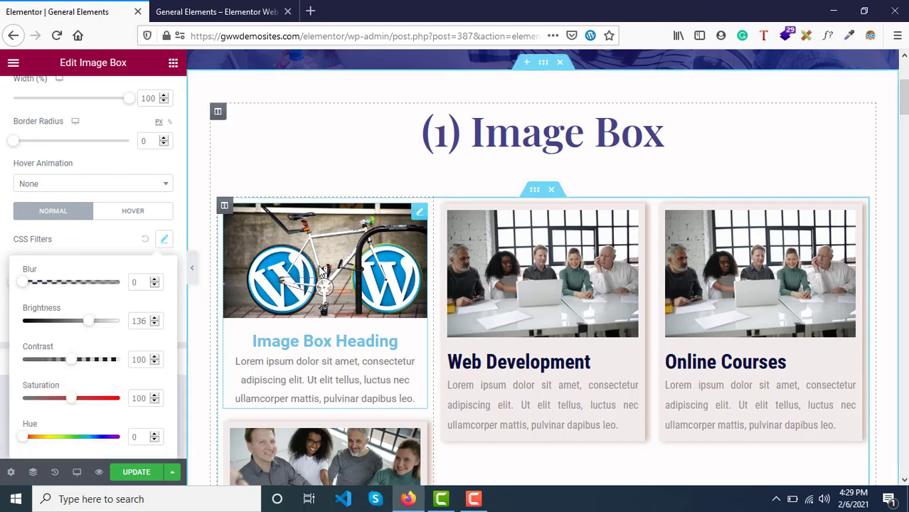
pyautogui.moveTo(304, 261)
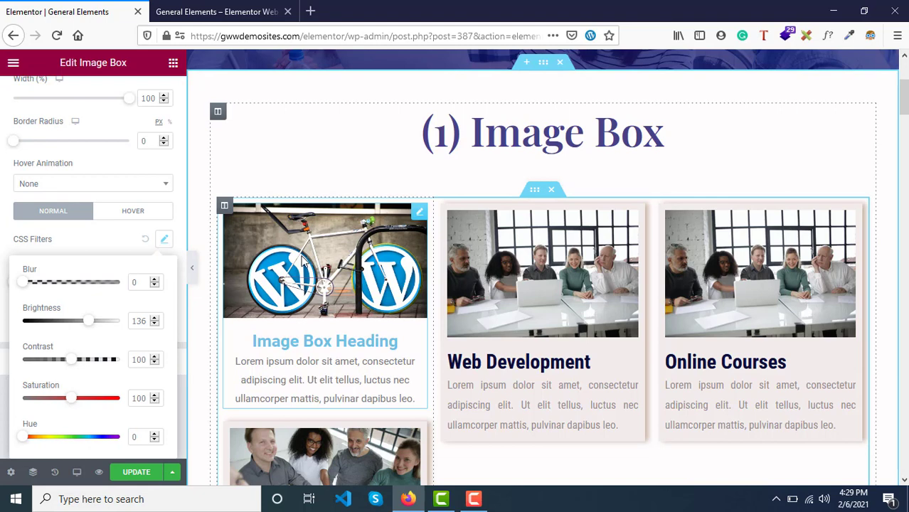
pyautogui.moveTo(229, 248)
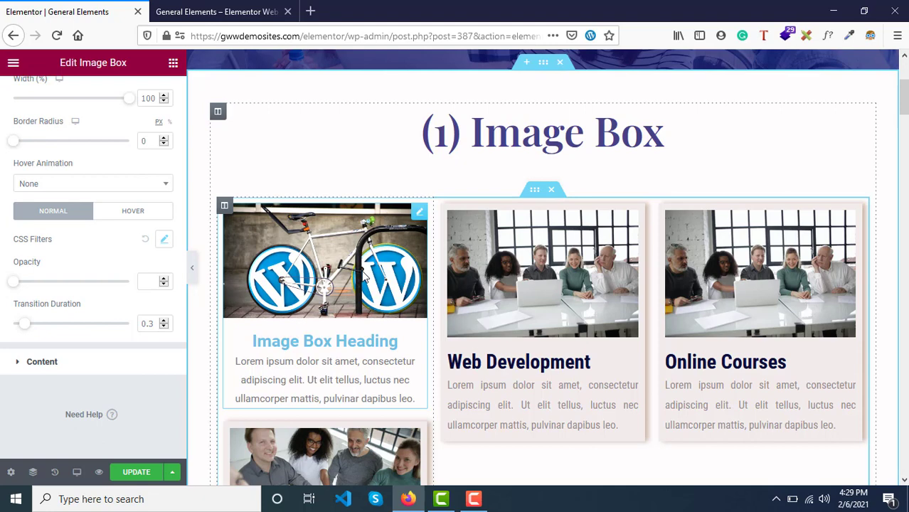
pyautogui.moveTo(345, 237)
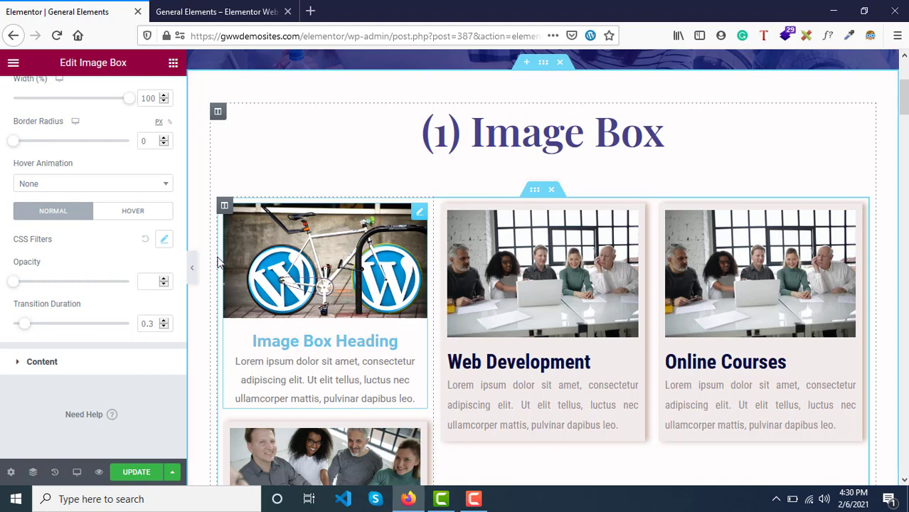
pyautogui.click(164, 239)
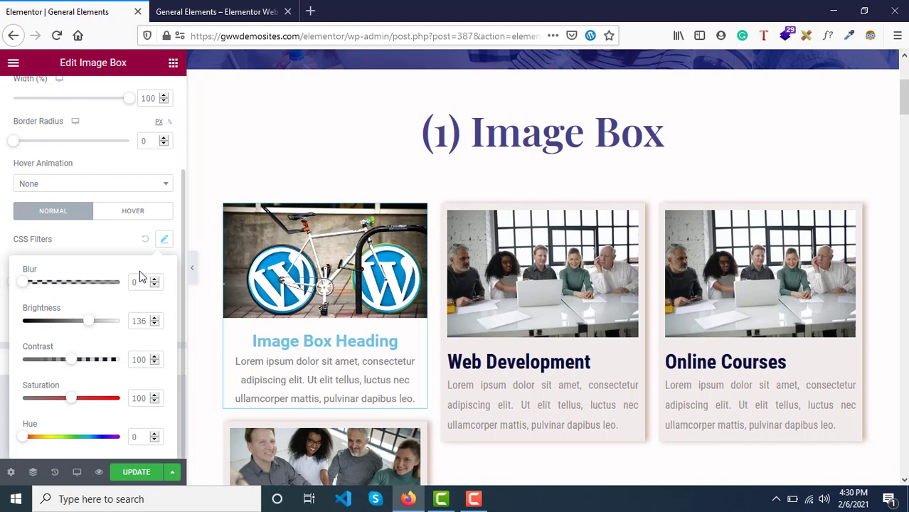
pyautogui.moveTo(119, 249)
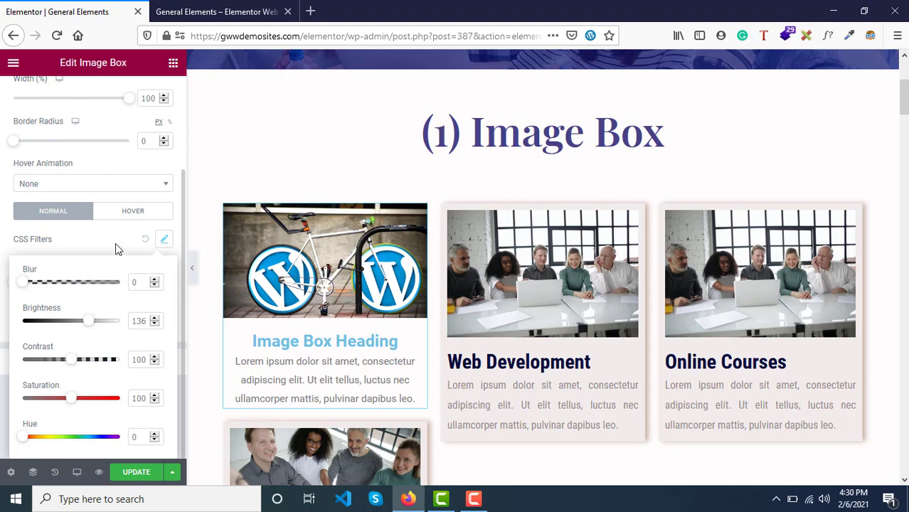
pyautogui.moveTo(85, 423)
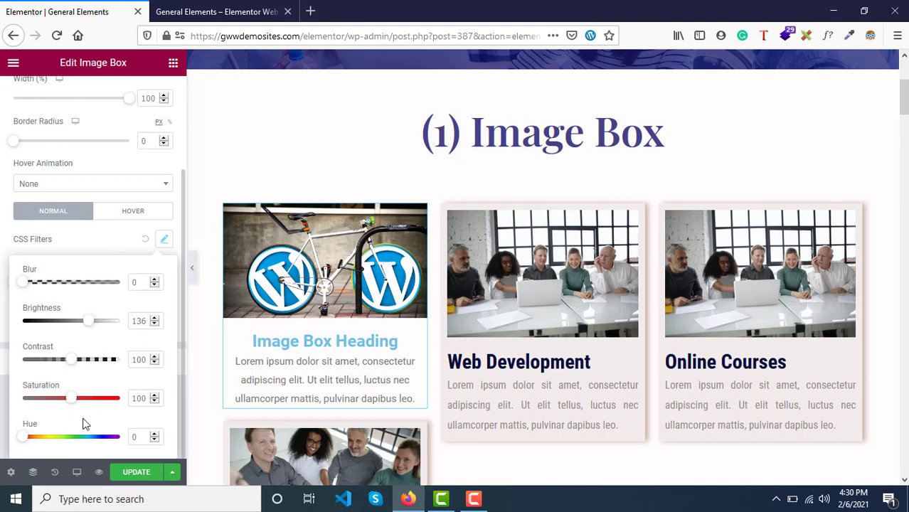
pyautogui.moveTo(71, 398); pyautogui.dragTo(71, 398)
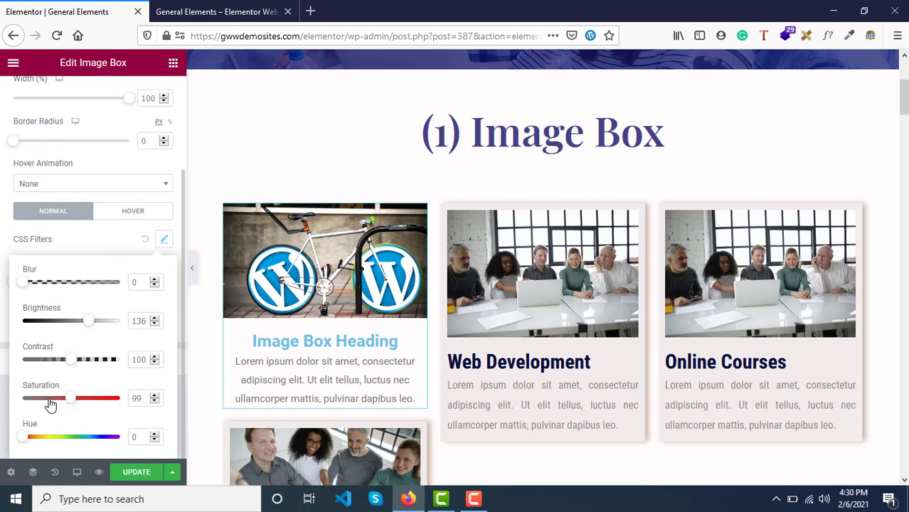
pyautogui.moveTo(48, 398); pyautogui.dragTo(105, 398)
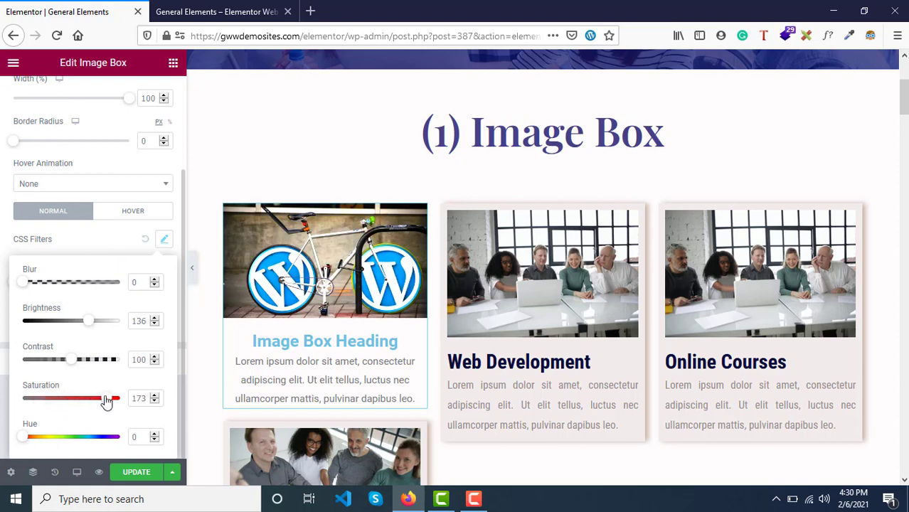
pyautogui.moveTo(106, 398); pyautogui.dragTo(87, 398)
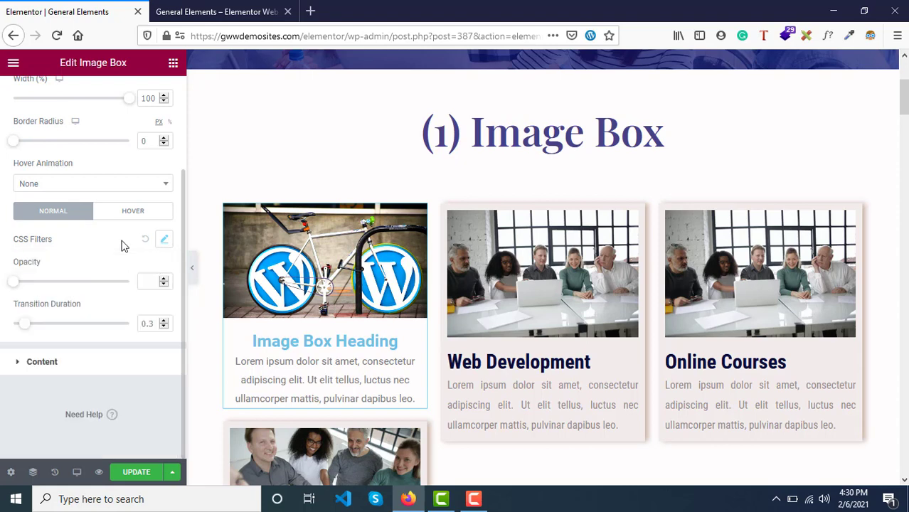
pyautogui.moveTo(153, 237)
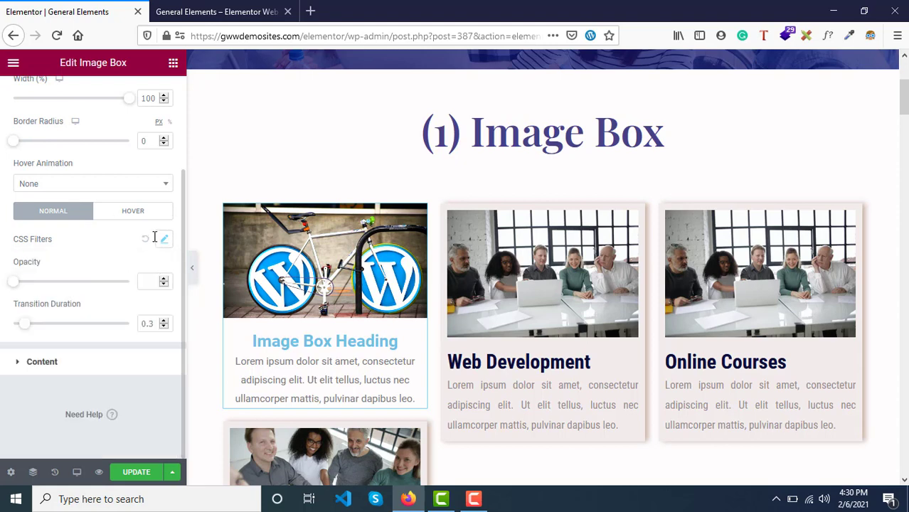
# Try lower image opacity values, then restore the image to full opacity 1.
pyautogui.scroll(-3)
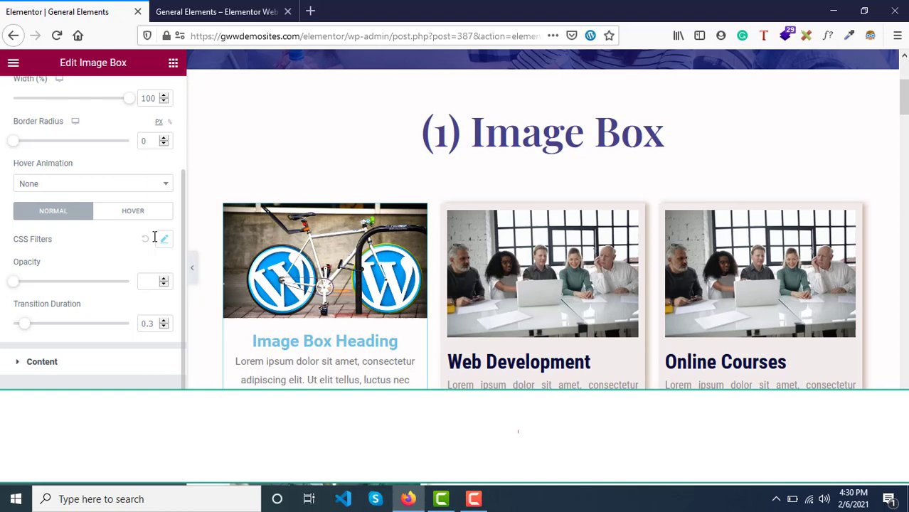
pyautogui.scroll(-3)
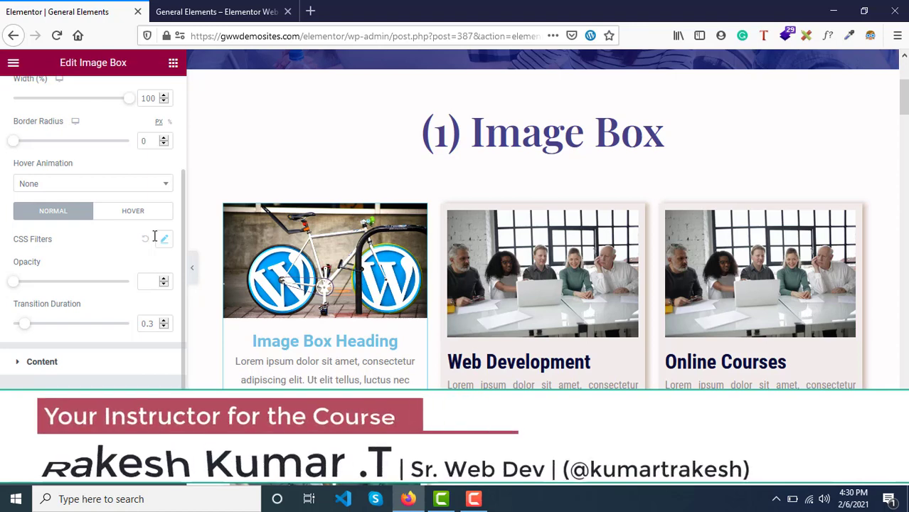
pyautogui.moveTo(37, 304)
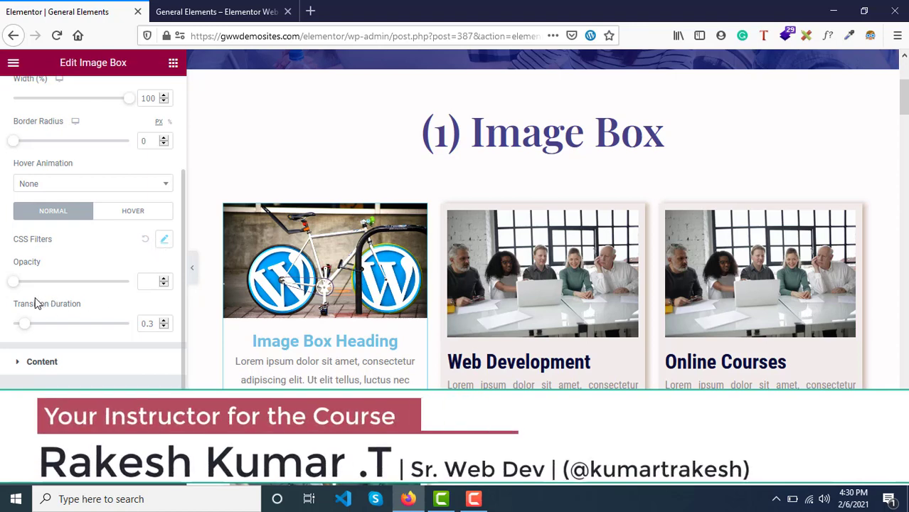
pyautogui.moveTo(13, 281); pyautogui.dragTo(25, 286)
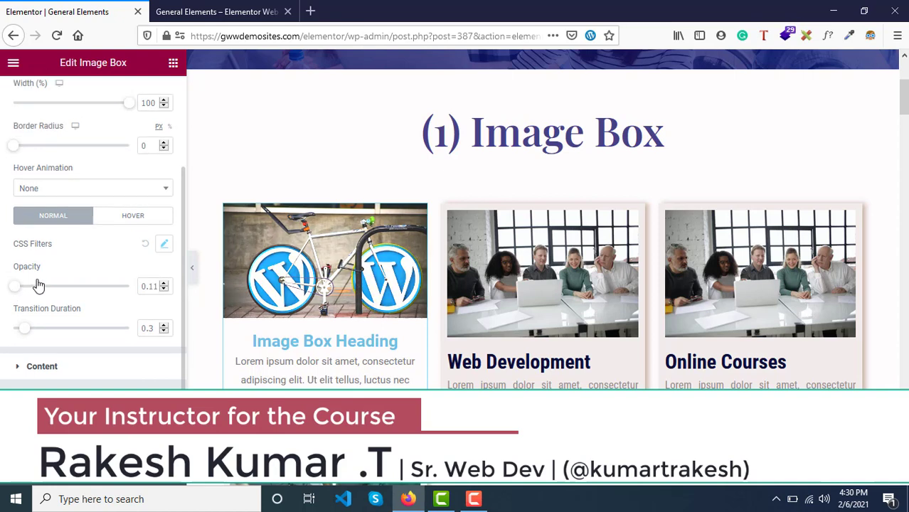
pyautogui.moveTo(14, 286); pyautogui.dragTo(85, 286)
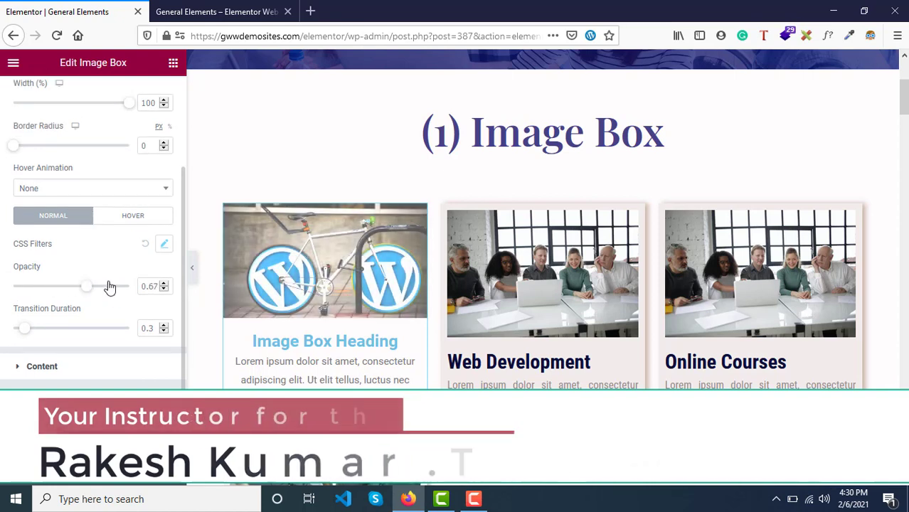
pyautogui.moveTo(85, 286); pyautogui.dragTo(7, 286)
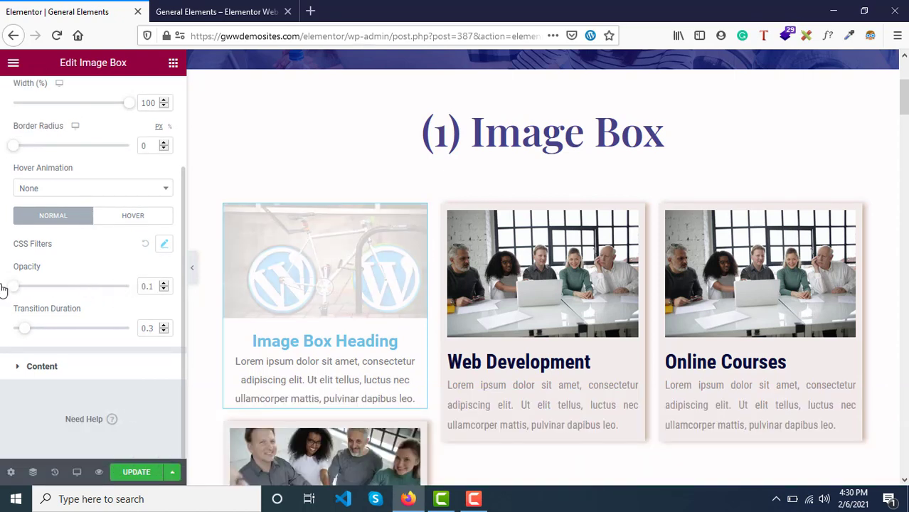
pyautogui.moveTo(13, 286); pyautogui.dragTo(128, 286)
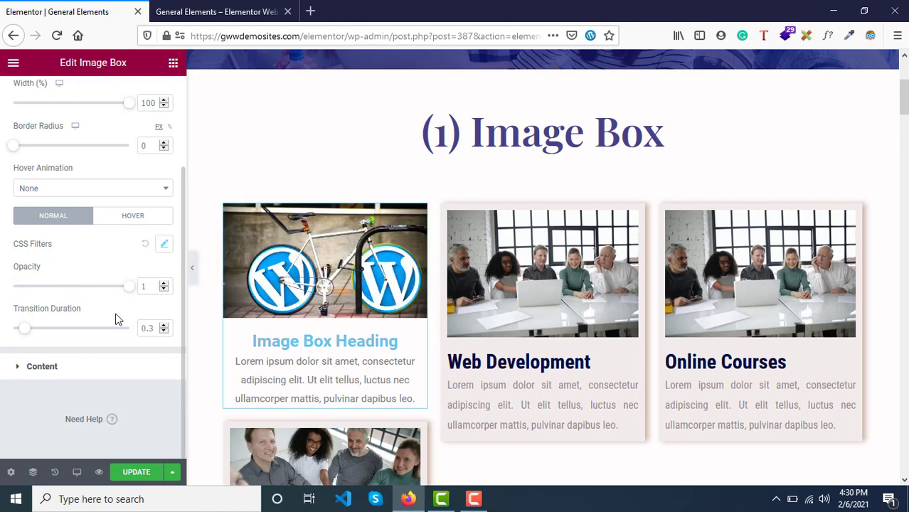
pyautogui.moveTo(25, 334)
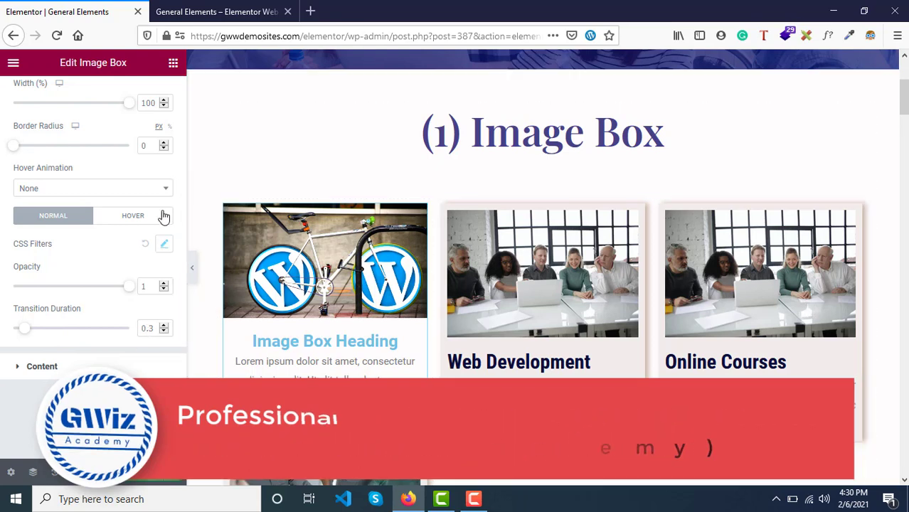
pyautogui.click(133, 216)
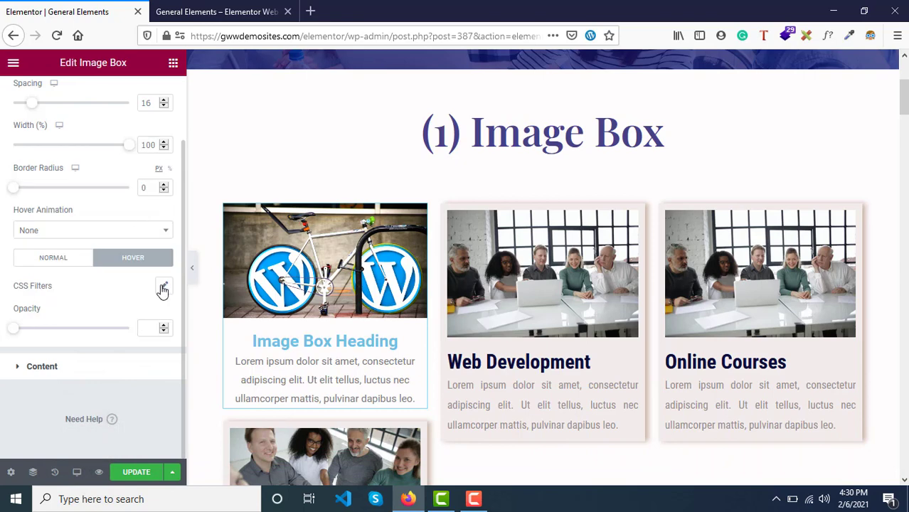
pyautogui.moveTo(161, 283)
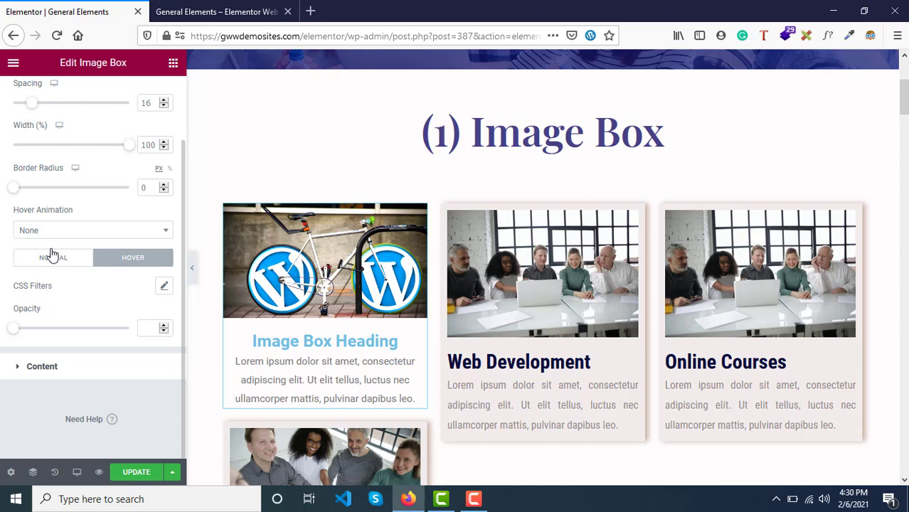
pyautogui.click(53, 257)
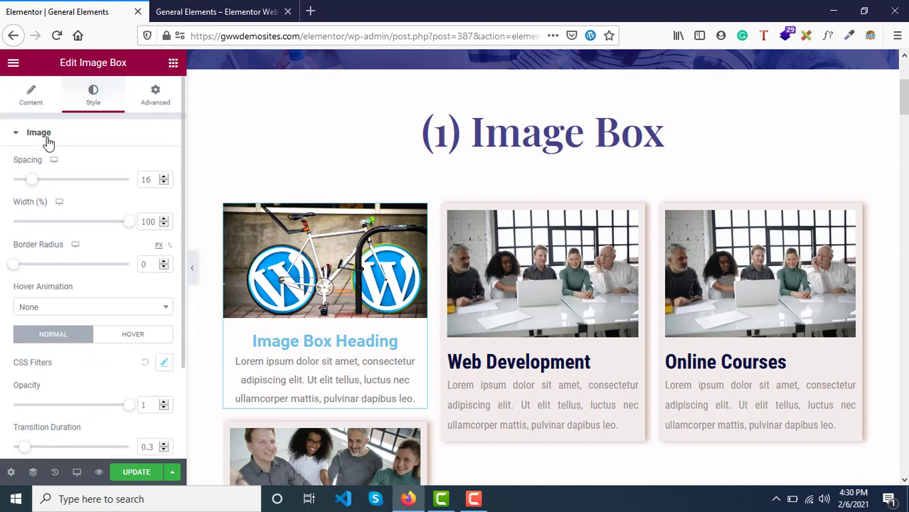
# Set the heading and description alignment to Justified after trying left and right.
pyautogui.click(39, 132)
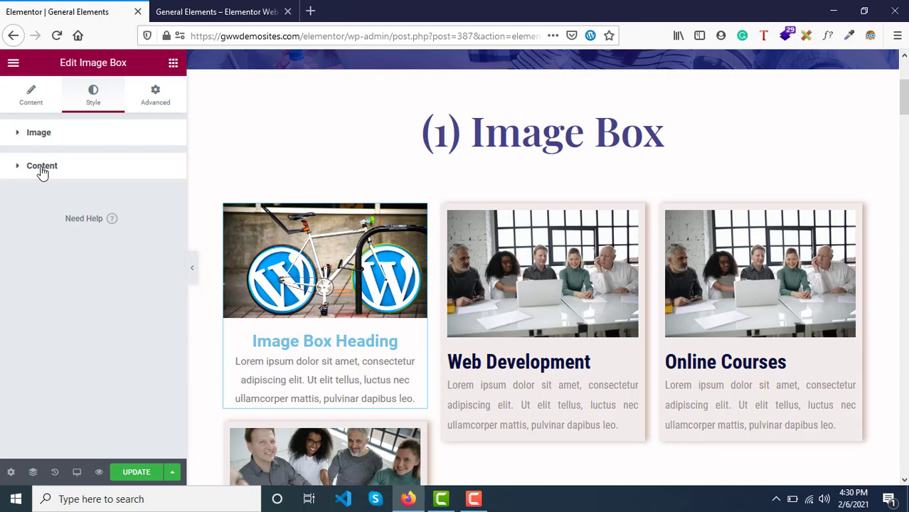
pyautogui.click(41, 166)
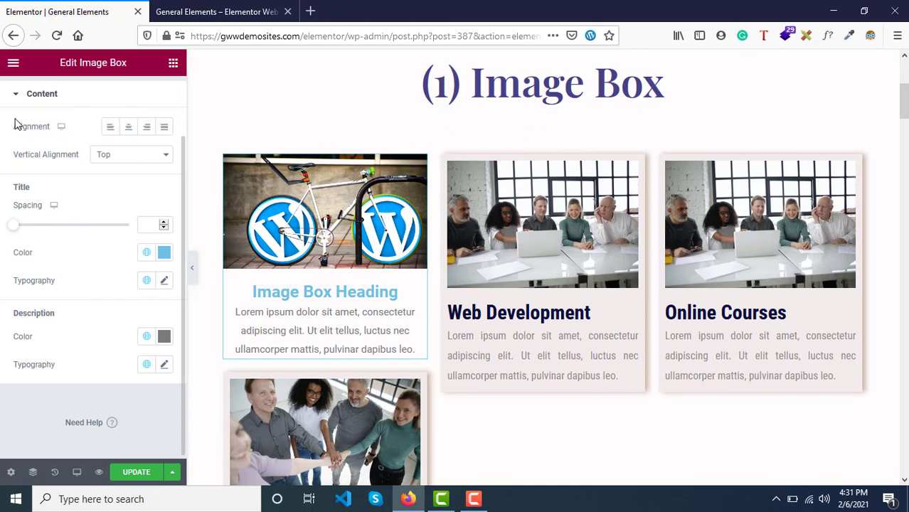
pyautogui.click(110, 126)
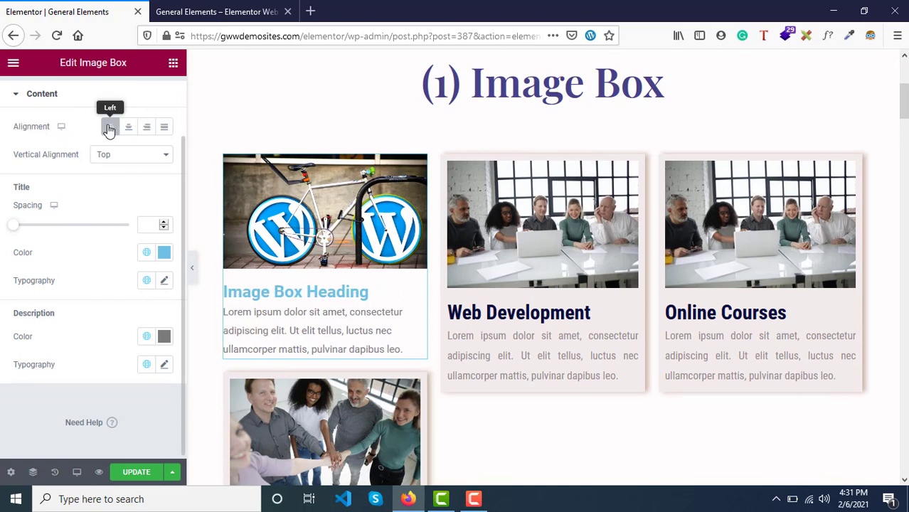
pyautogui.click(146, 127)
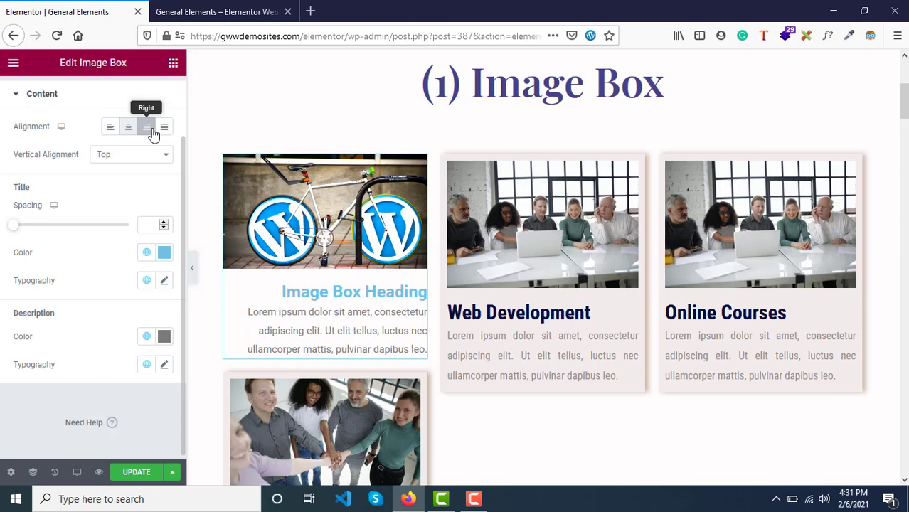
pyautogui.click(164, 127)
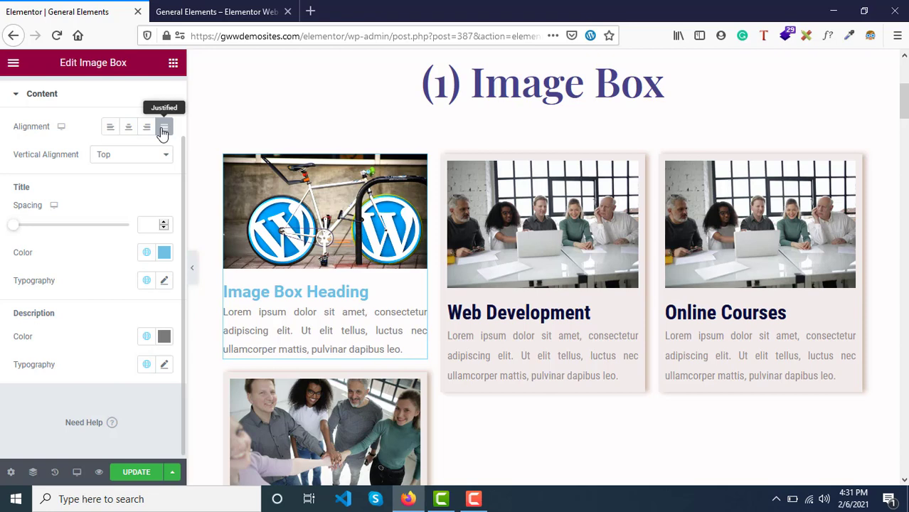
pyautogui.moveTo(111, 127)
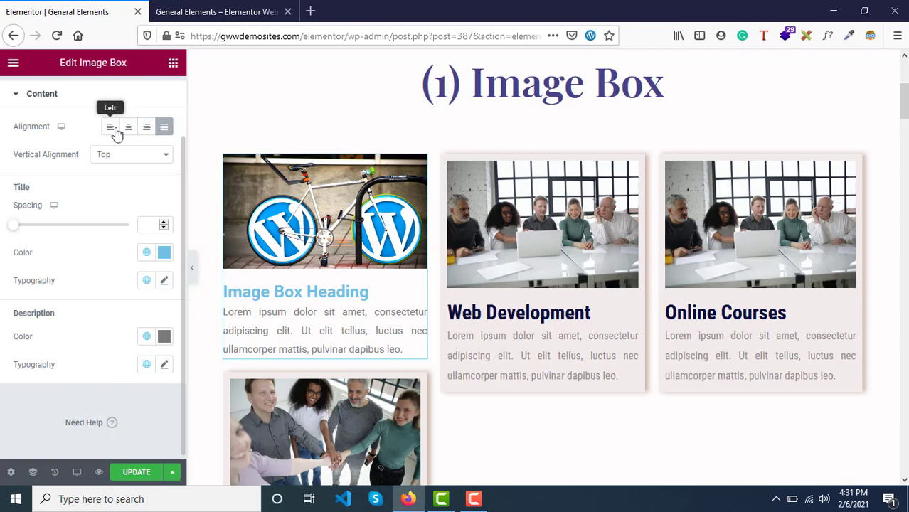
pyautogui.click(147, 127)
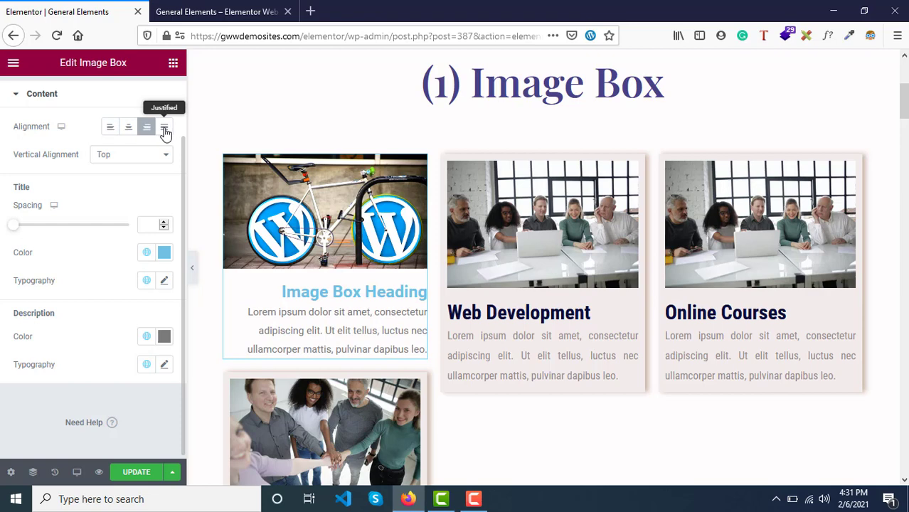
pyautogui.click(163, 127)
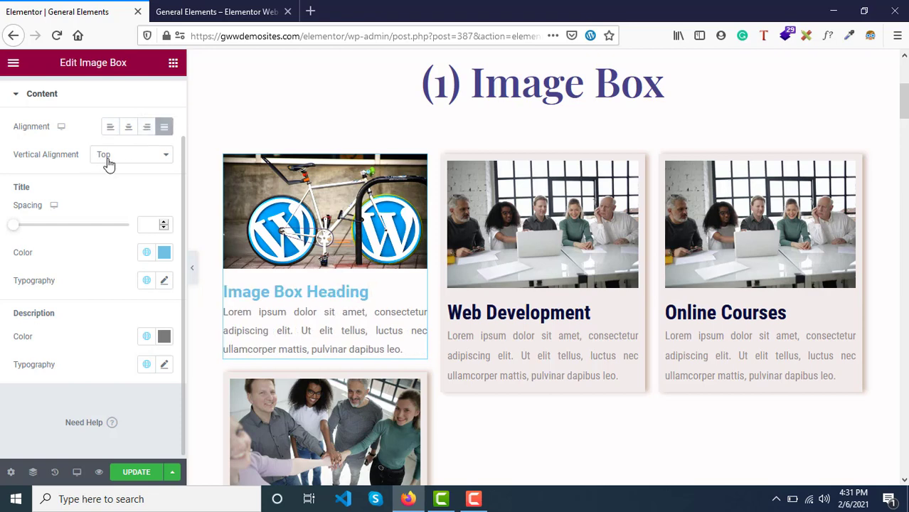
# Keep the content's vertical alignment at Top after trying Middle.
pyautogui.click(132, 154)
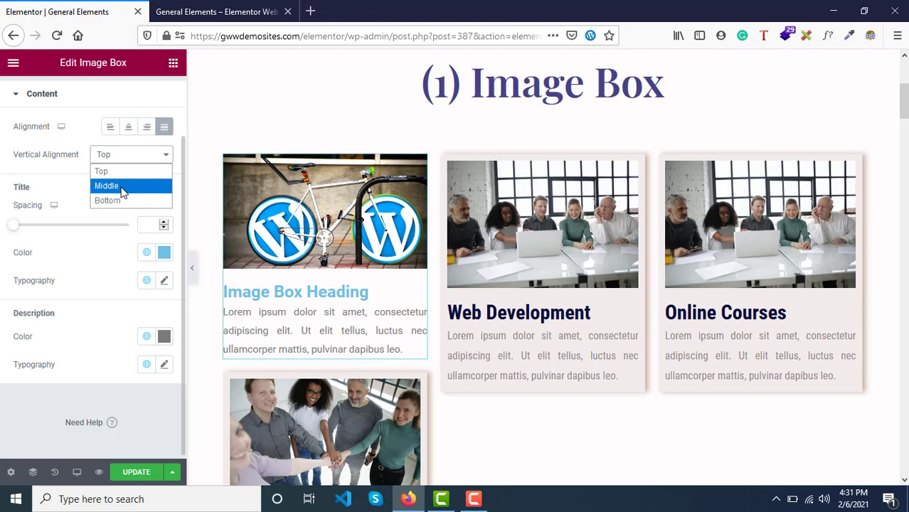
pyautogui.click(106, 186)
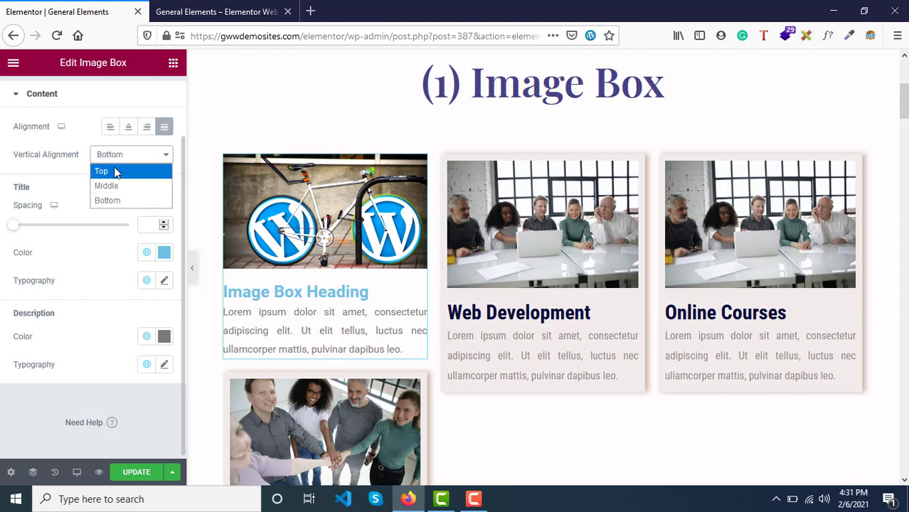
pyautogui.click(101, 171)
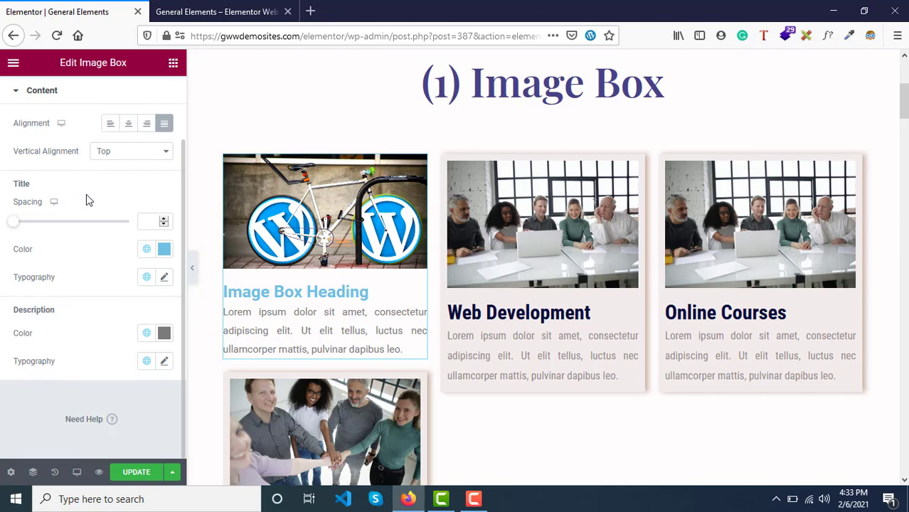
pyautogui.scroll(-3)
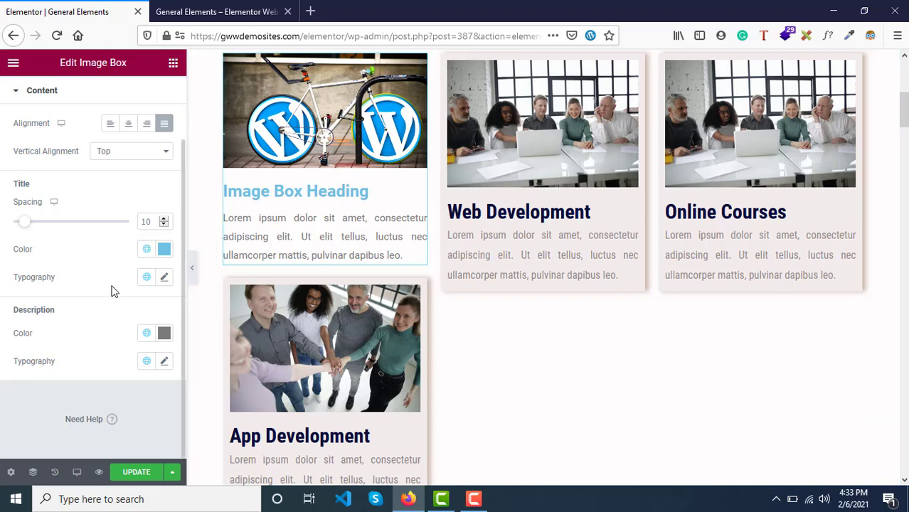
# Give the heading a dark navy colour and a lighter-weight Roboto Mono font.
pyautogui.click(164, 249)
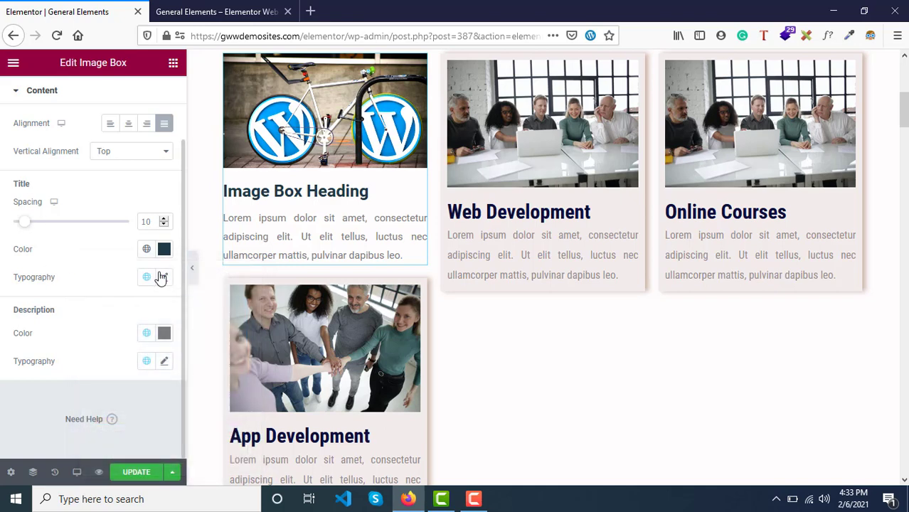
pyautogui.click(164, 276)
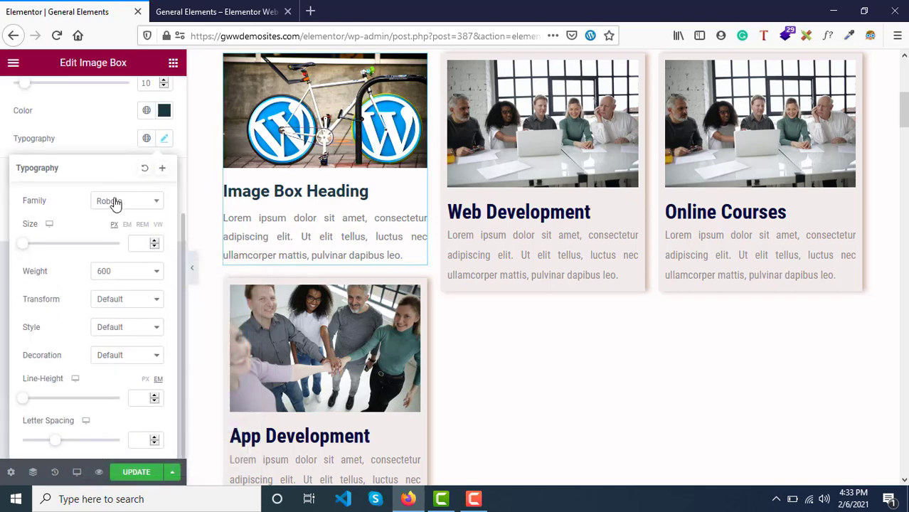
pyautogui.click(126, 200)
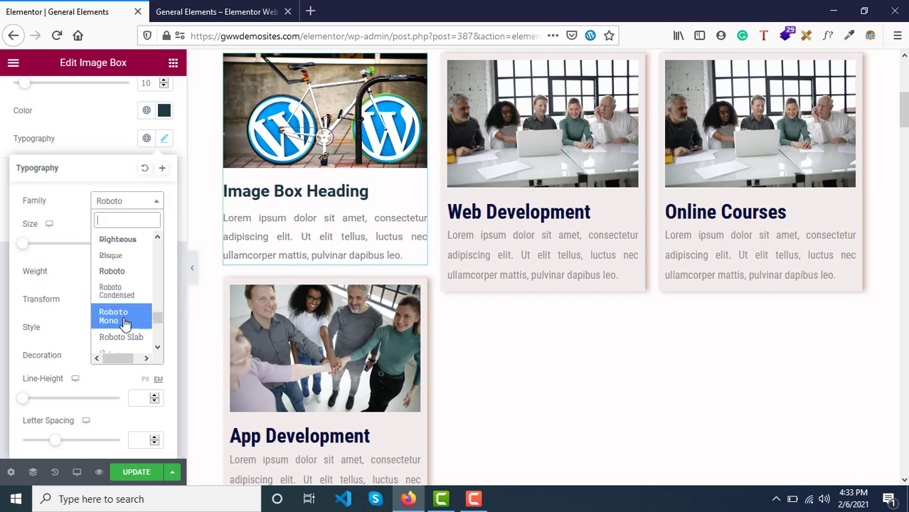
pyautogui.click(113, 315)
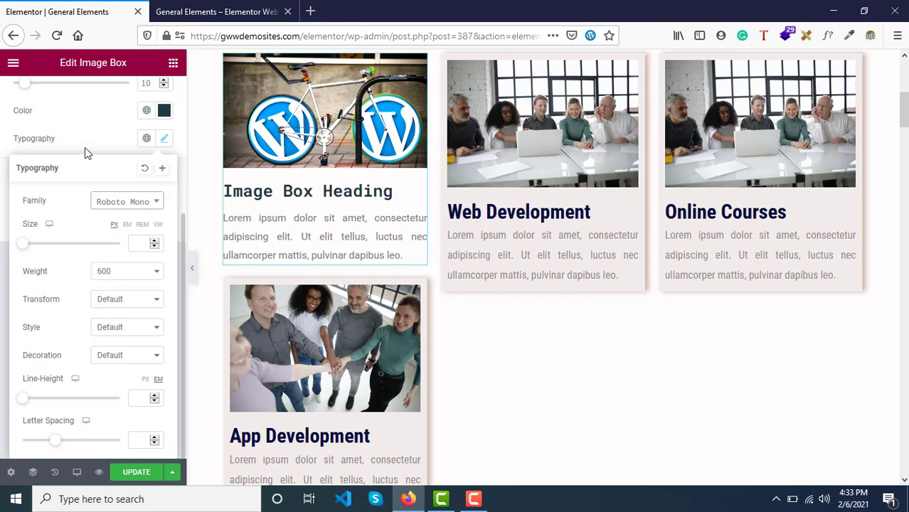
pyautogui.click(127, 271)
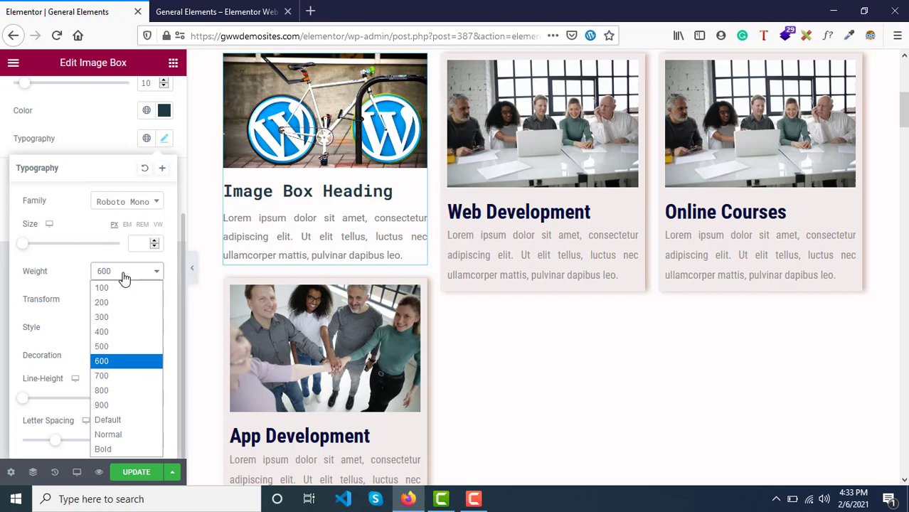
pyautogui.click(102, 317)
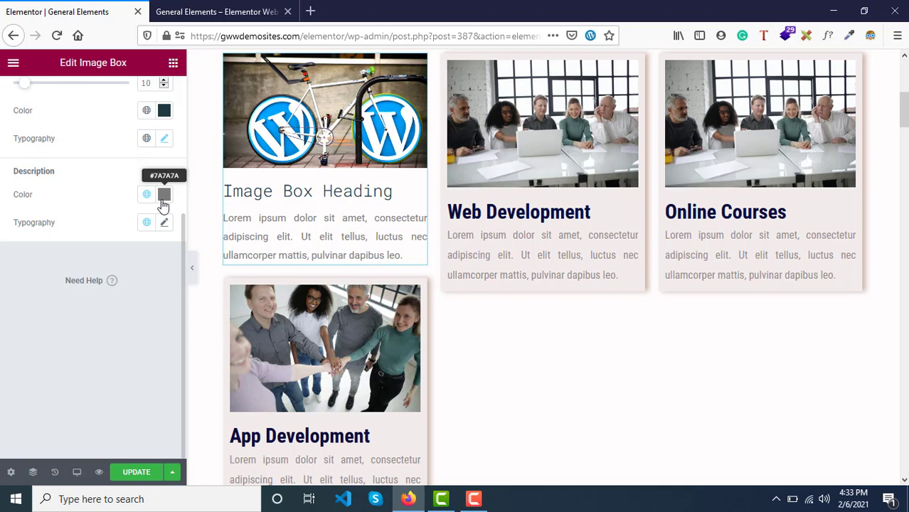
# Make the description text red in Roboto Slab at weight 200, after trying Risque.
pyautogui.click(164, 194)
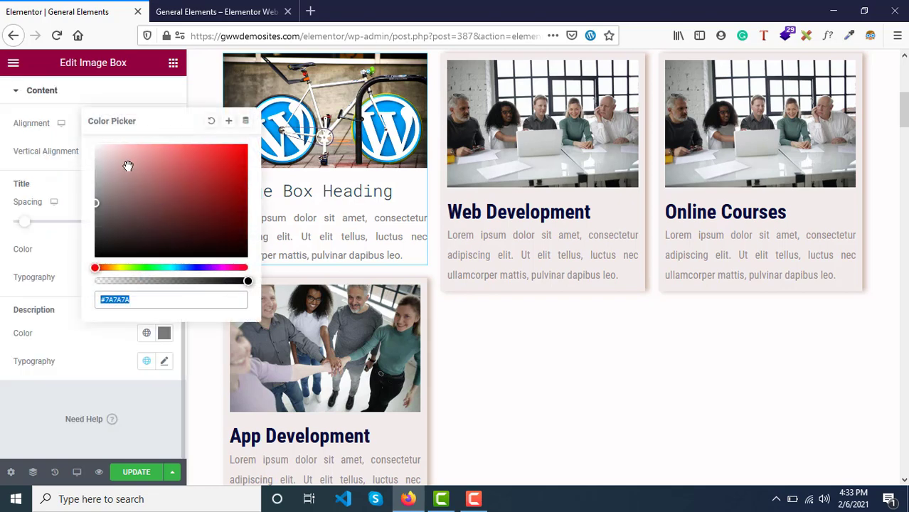
pyautogui.click(216, 166)
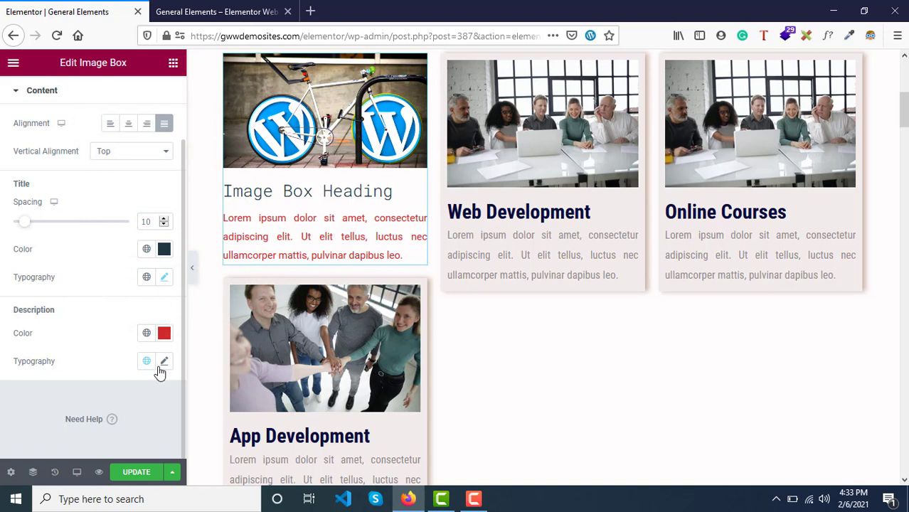
pyautogui.click(164, 361)
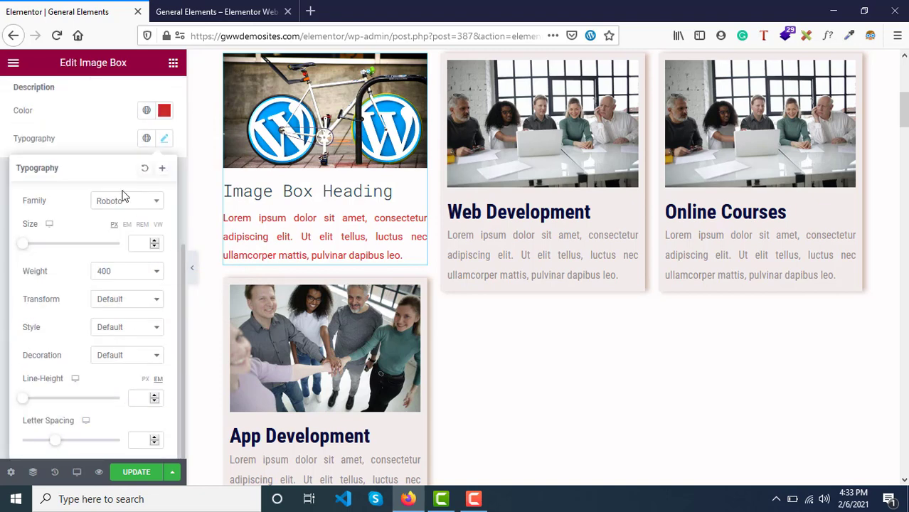
pyautogui.click(127, 200)
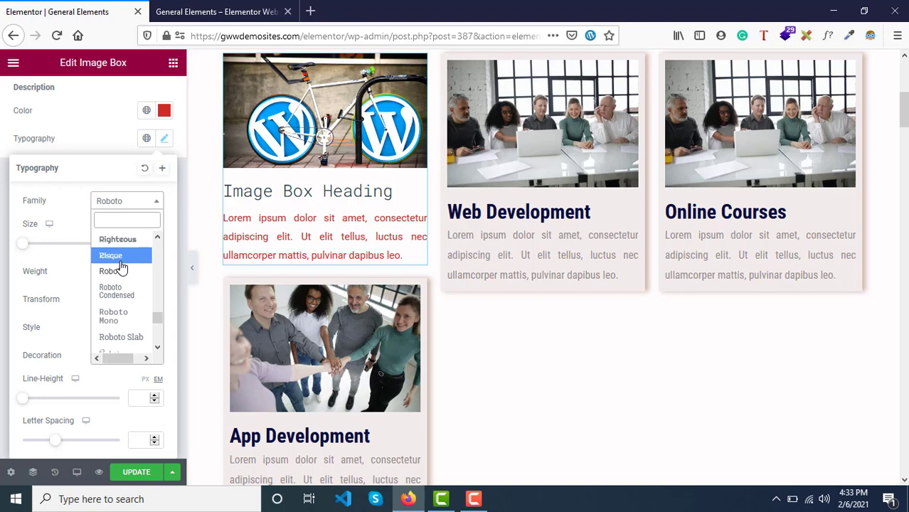
pyautogui.click(111, 255)
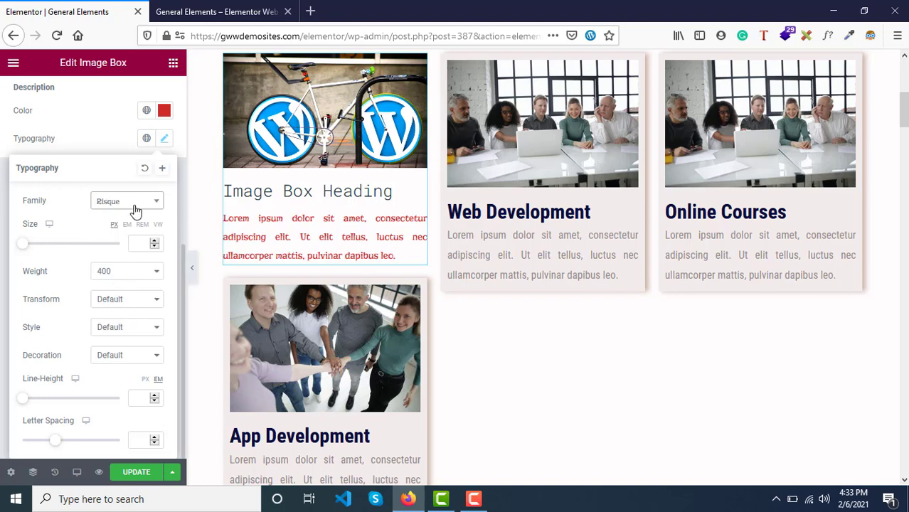
pyautogui.click(127, 200)
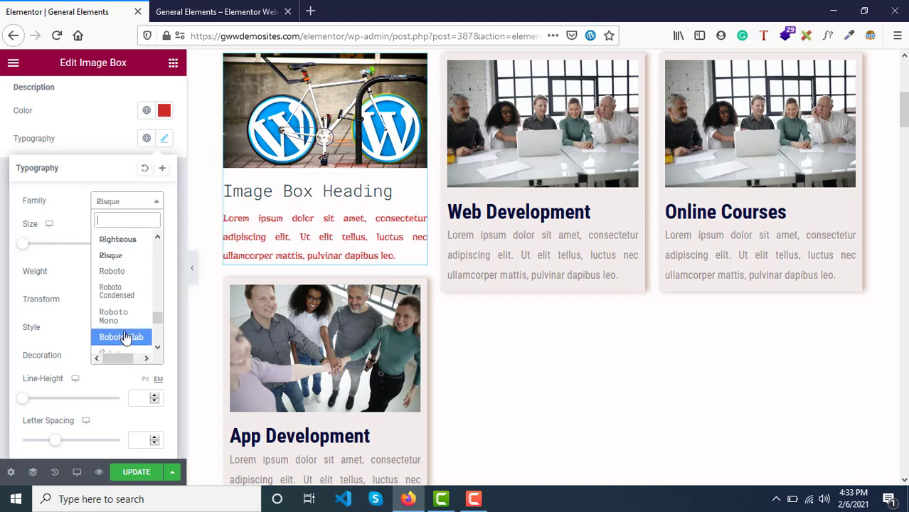
pyautogui.click(122, 337)
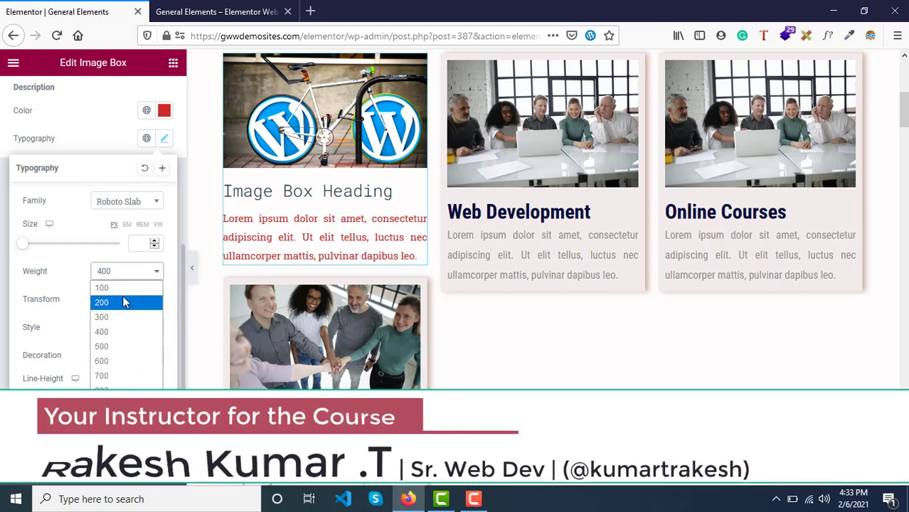
pyautogui.click(102, 302)
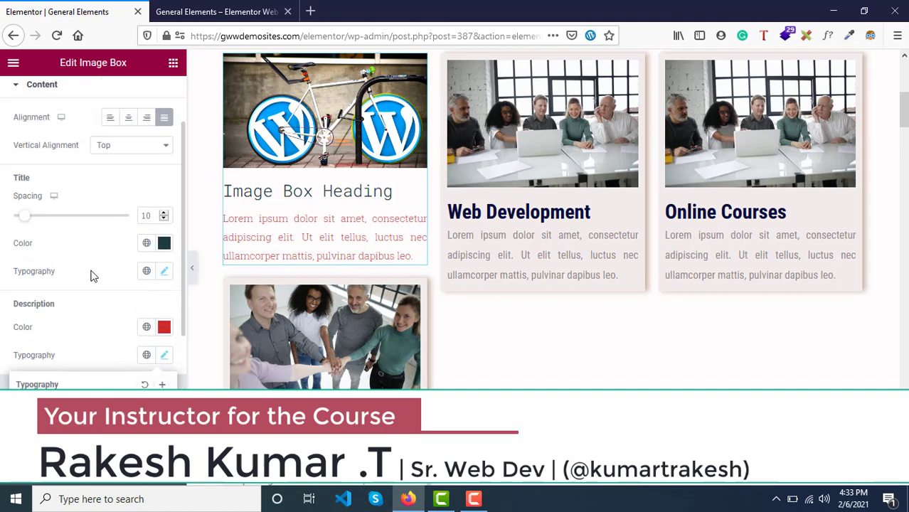
pyautogui.scroll(3)
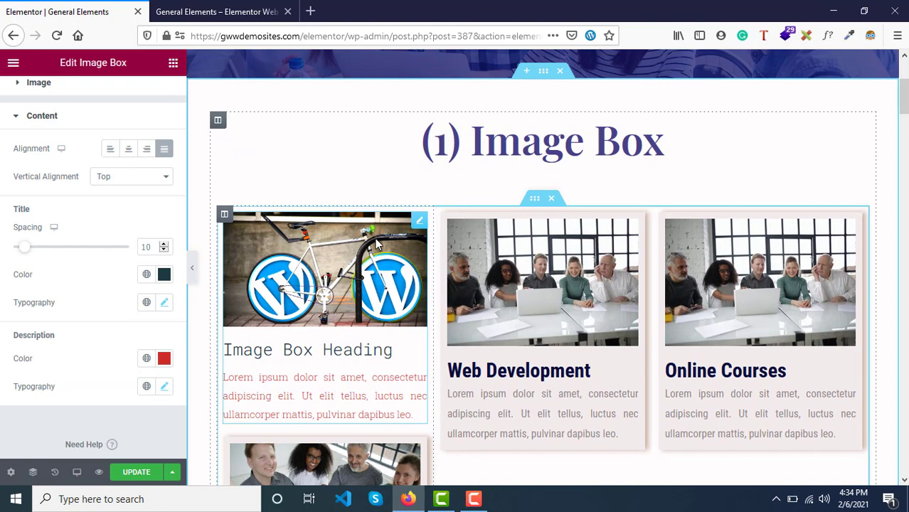
pyautogui.moveTo(347, 300)
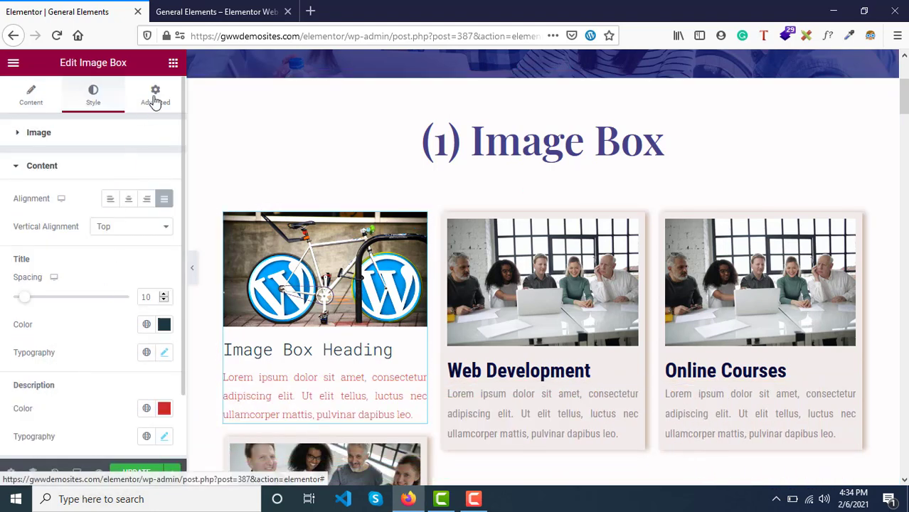
pyautogui.moveTo(155, 93)
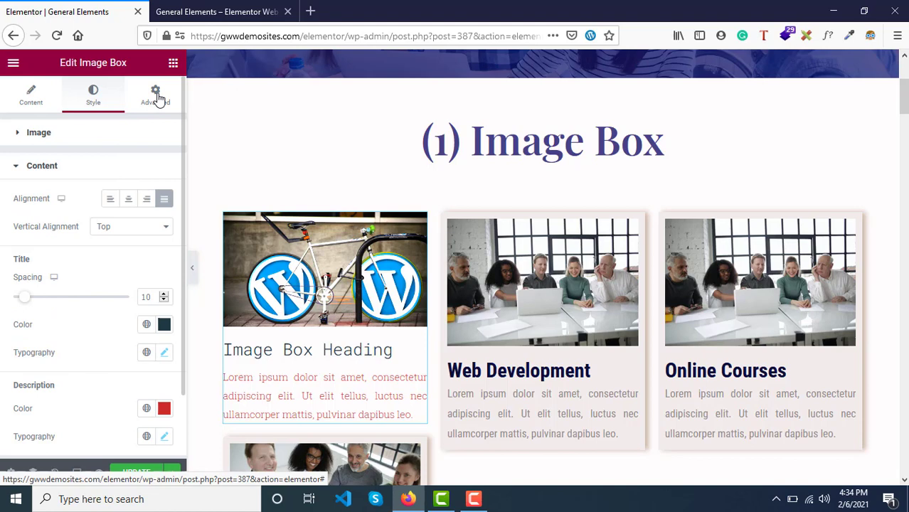
# Switch the Image Box editing panel to its Advanced tab.
pyautogui.click(155, 93)
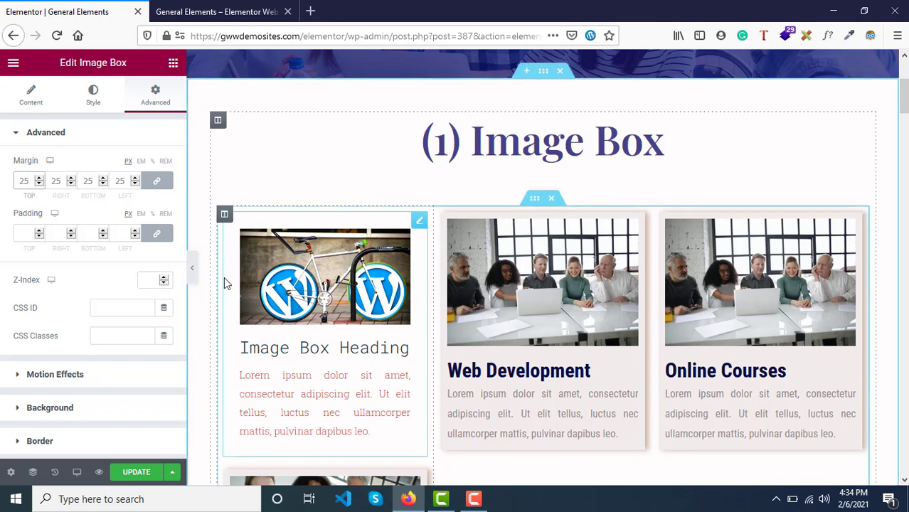
pyautogui.moveTo(192, 202)
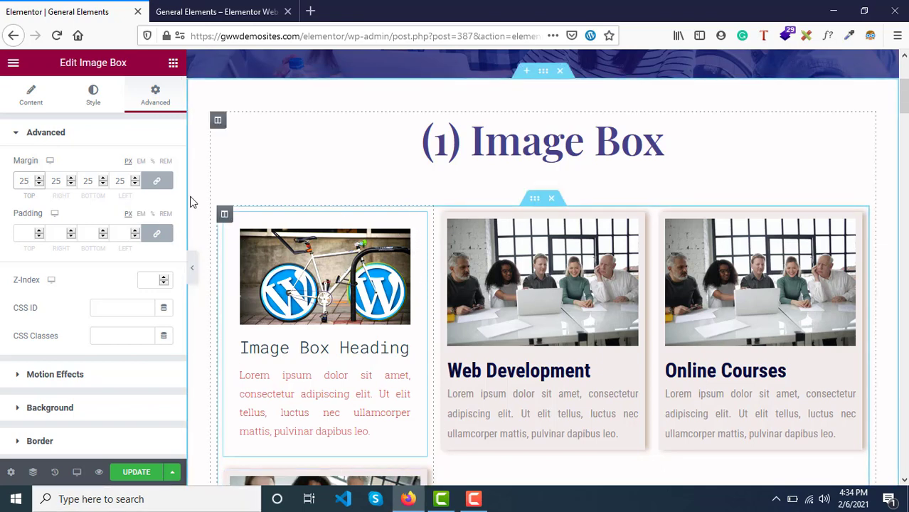
pyautogui.moveTo(156, 180)
pyautogui.write('0')
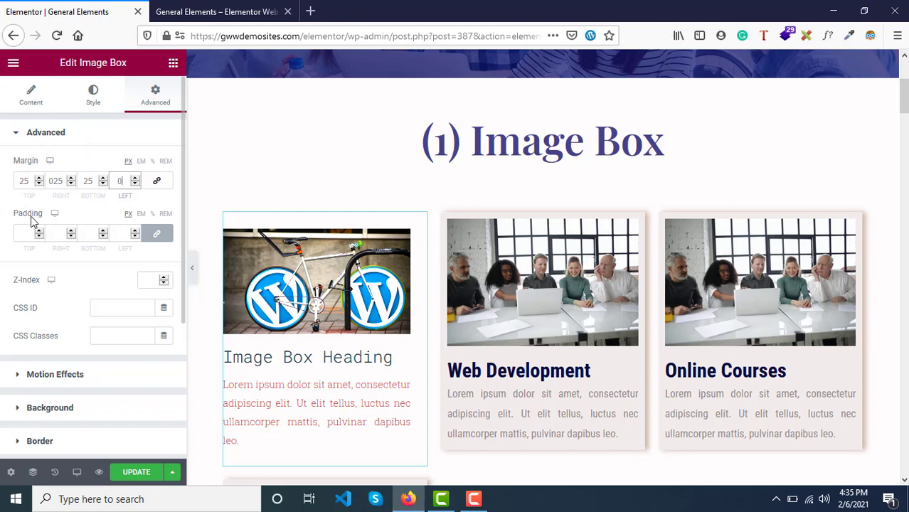
pyautogui.moveTo(43, 318)
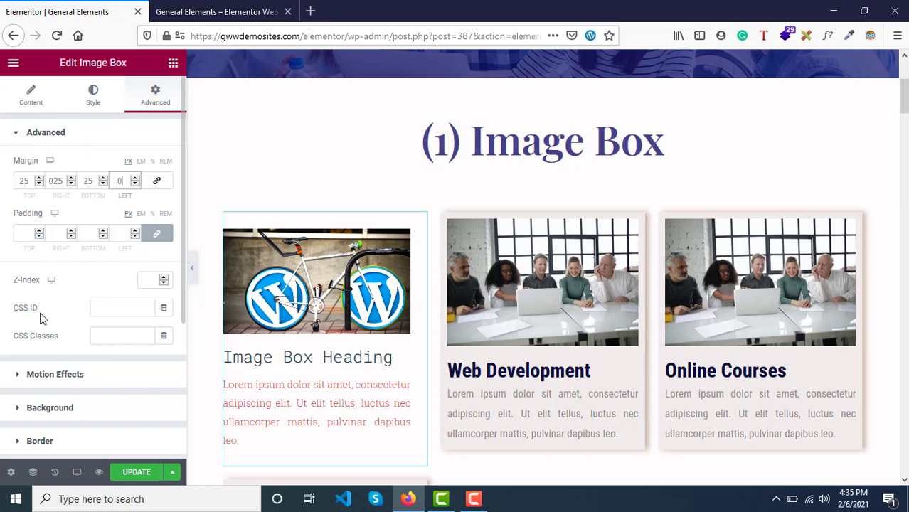
# Scroll down the Advanced panel toward the Margin settings.
pyautogui.scroll(-3)
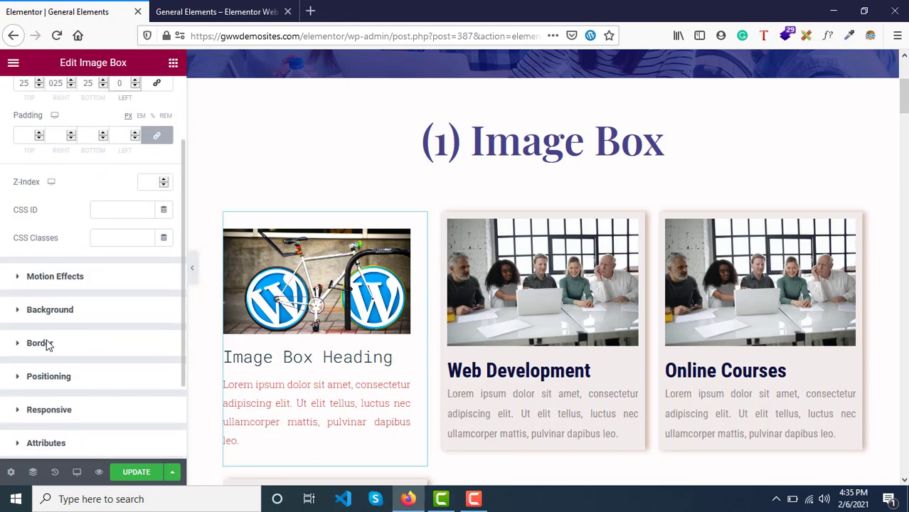
pyautogui.click(55, 276)
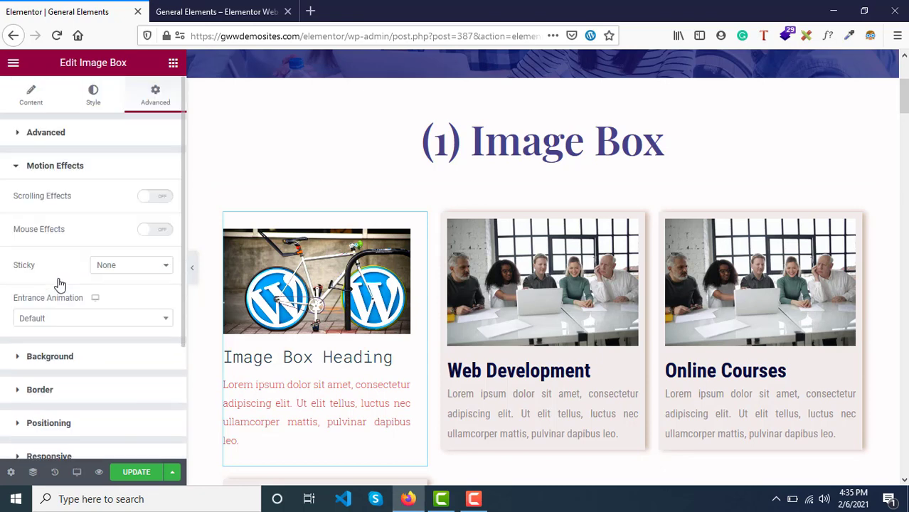
pyautogui.click(155, 196)
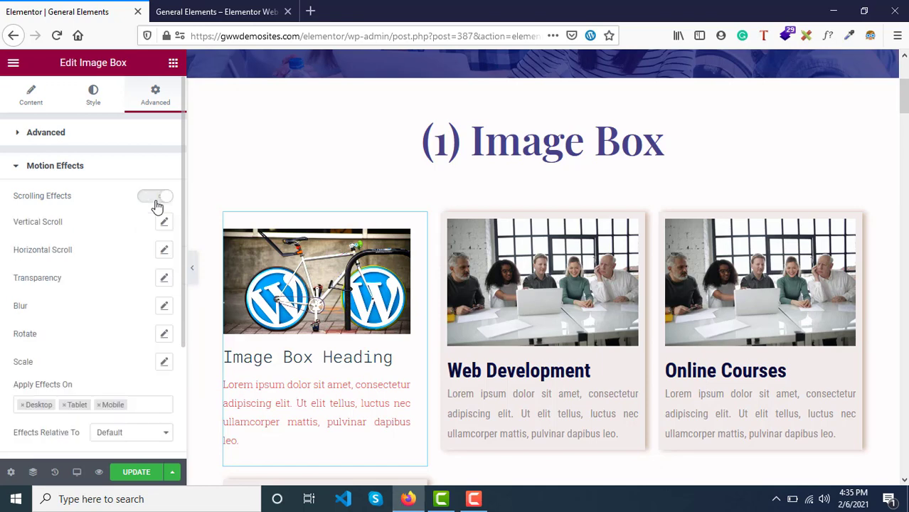
pyautogui.click(156, 196)
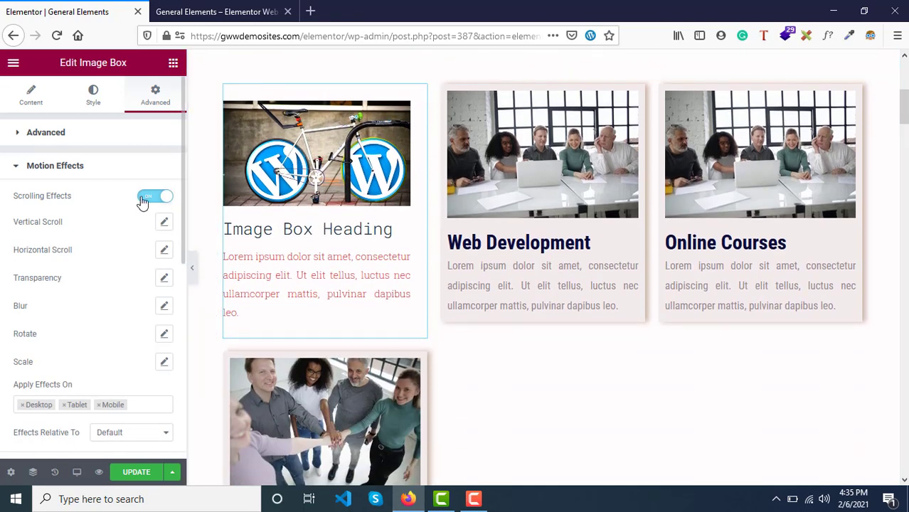
pyautogui.click(155, 196)
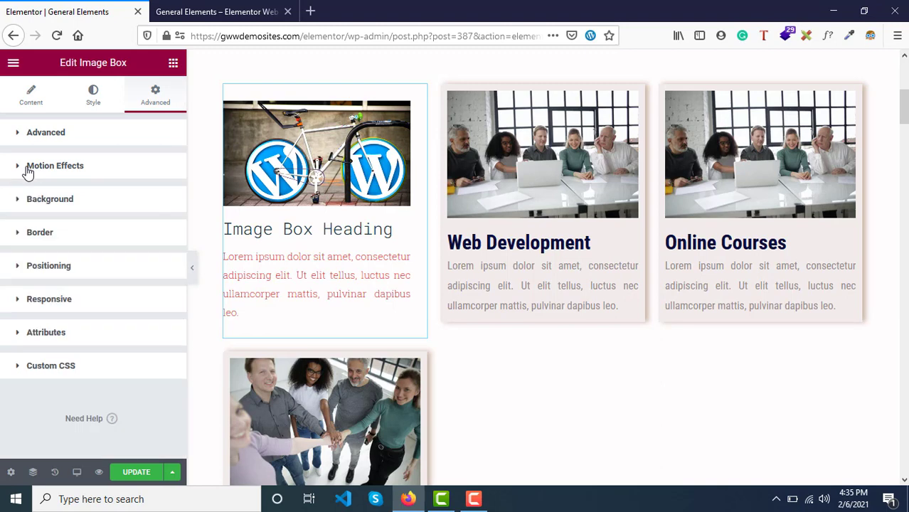
pyautogui.moveTo(107, 164)
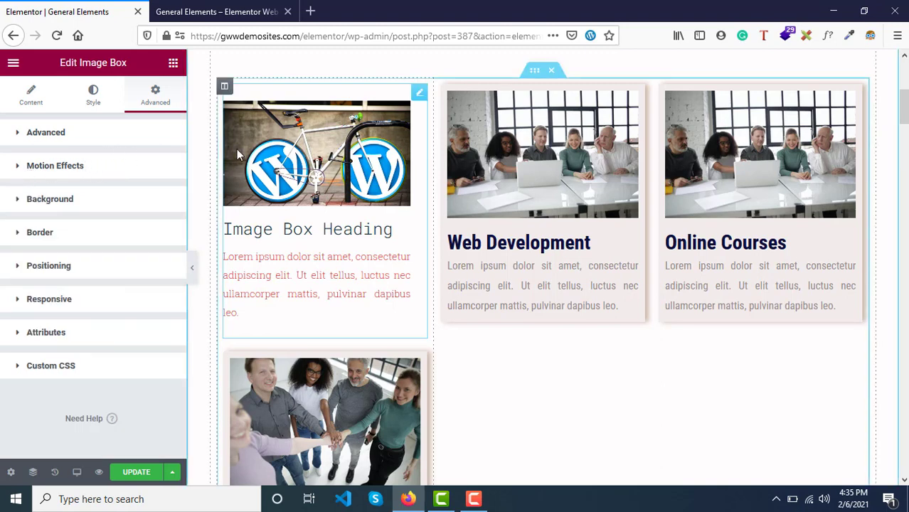
# Relink the image box margins so top, right, bottom and left are all 0.
pyautogui.scroll(3)
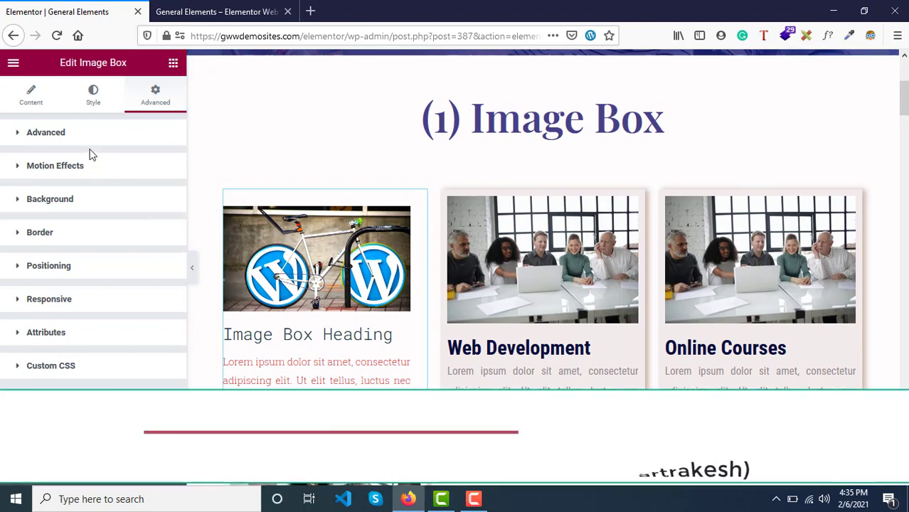
pyautogui.click(46, 132)
pyautogui.write('025')
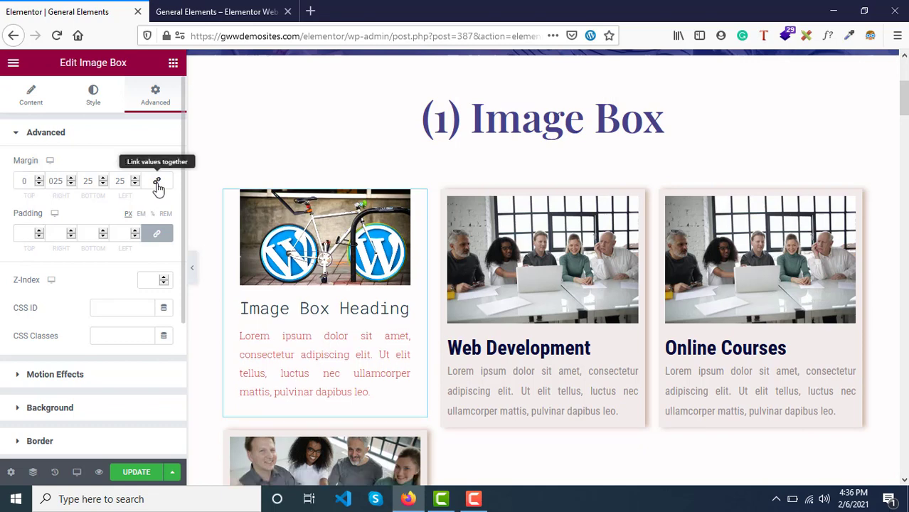
pyautogui.click(156, 181)
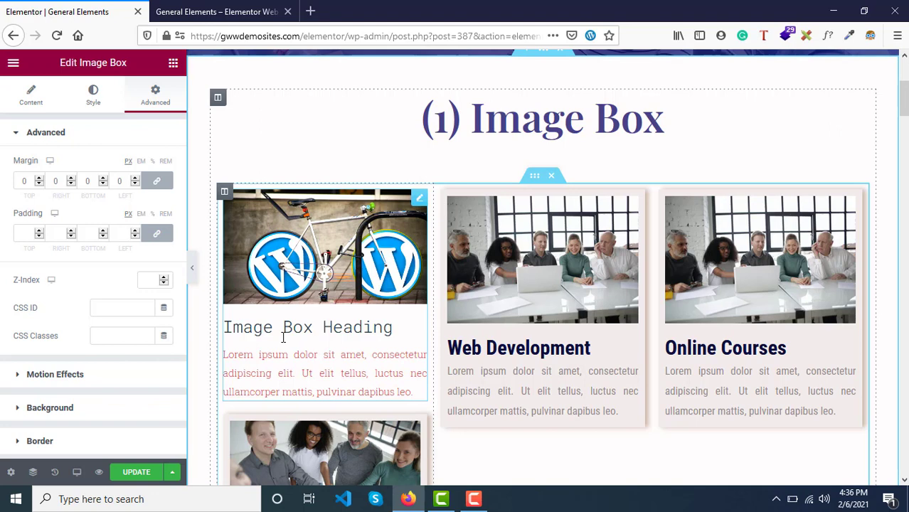
pyautogui.scroll(-3)
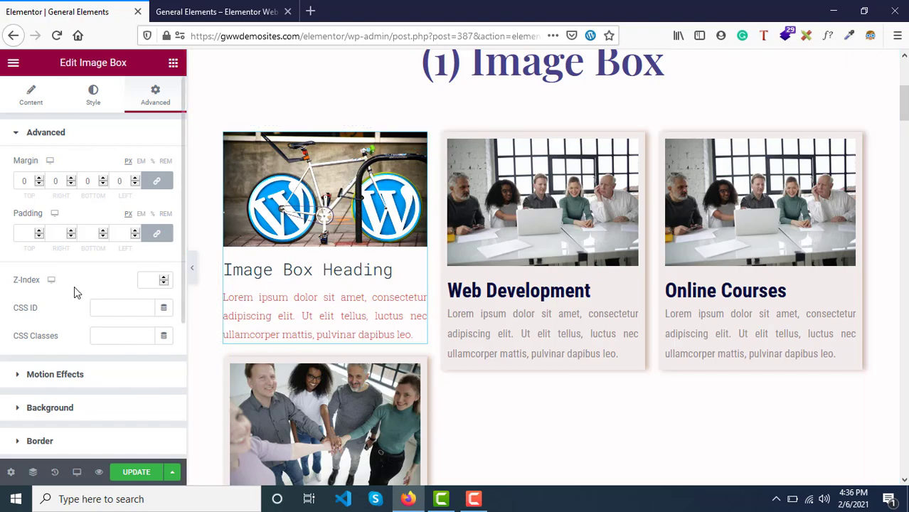
pyautogui.scroll(-3)
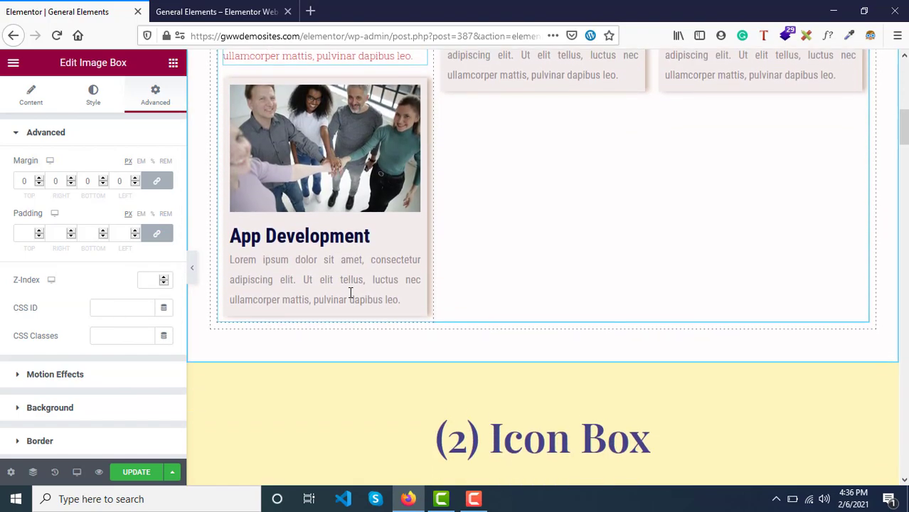